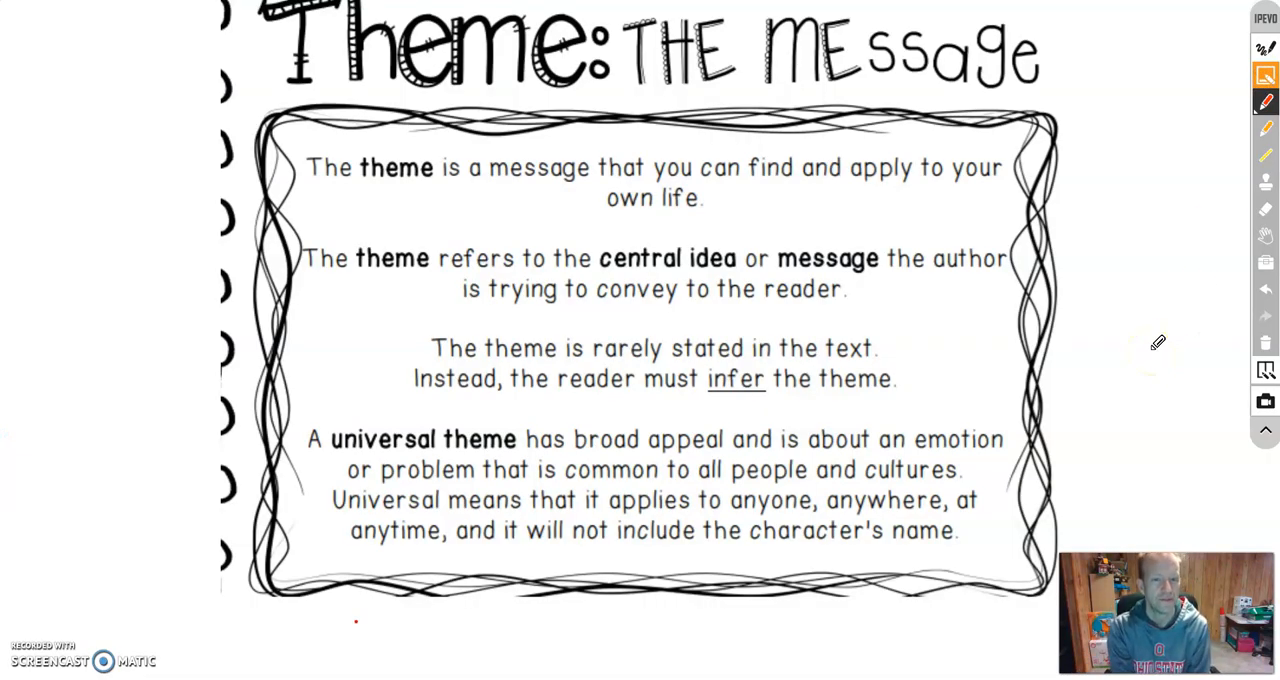
mouse_move(720, 190)
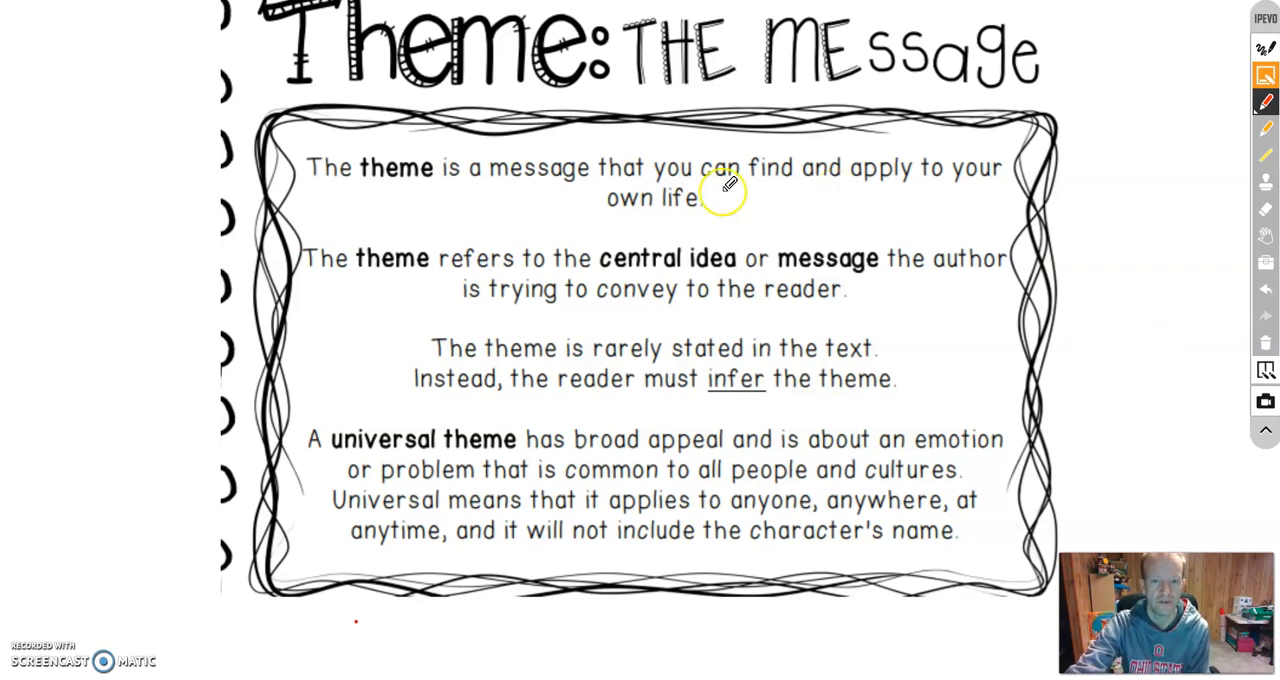
mouse_move(635, 200)
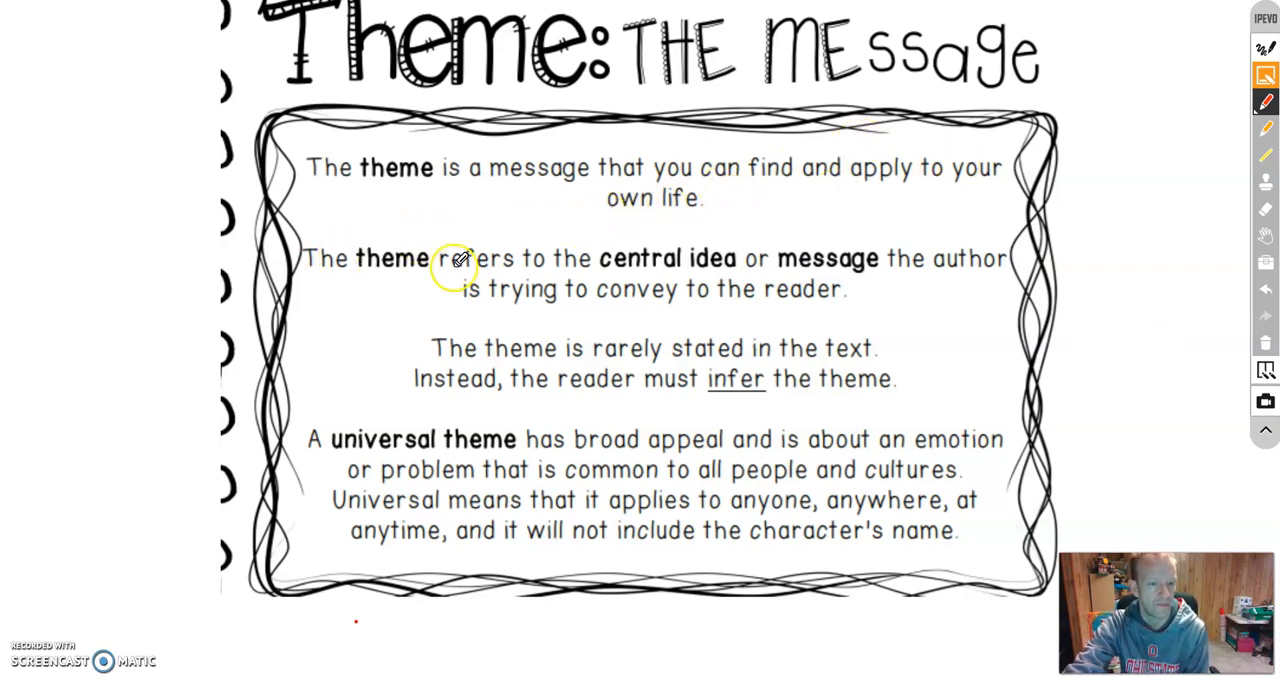
mouse_move(858, 262)
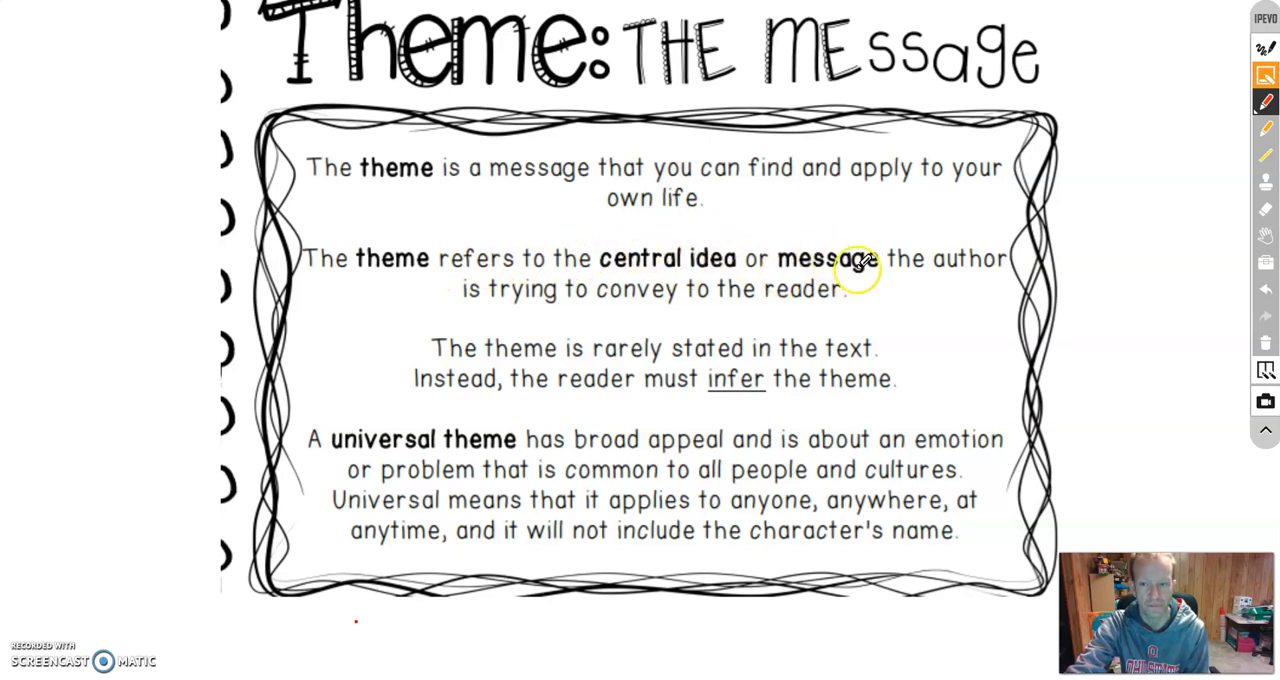
mouse_move(745, 270)
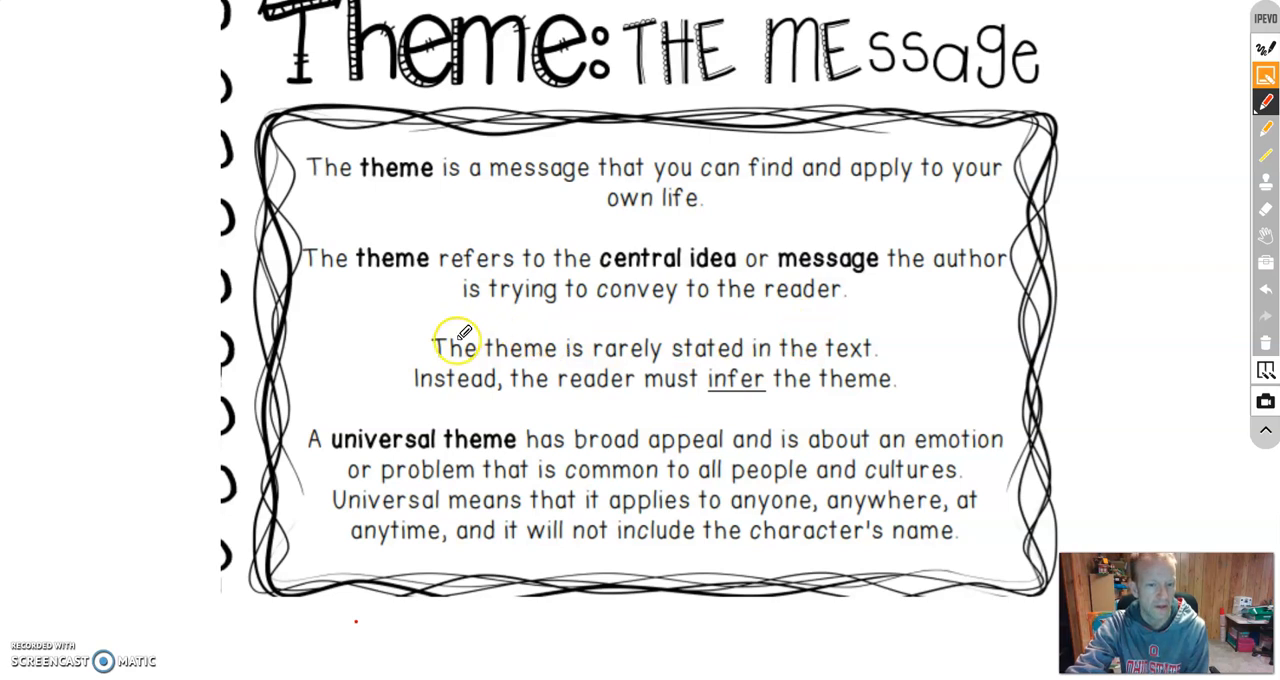
mouse_move(675, 365)
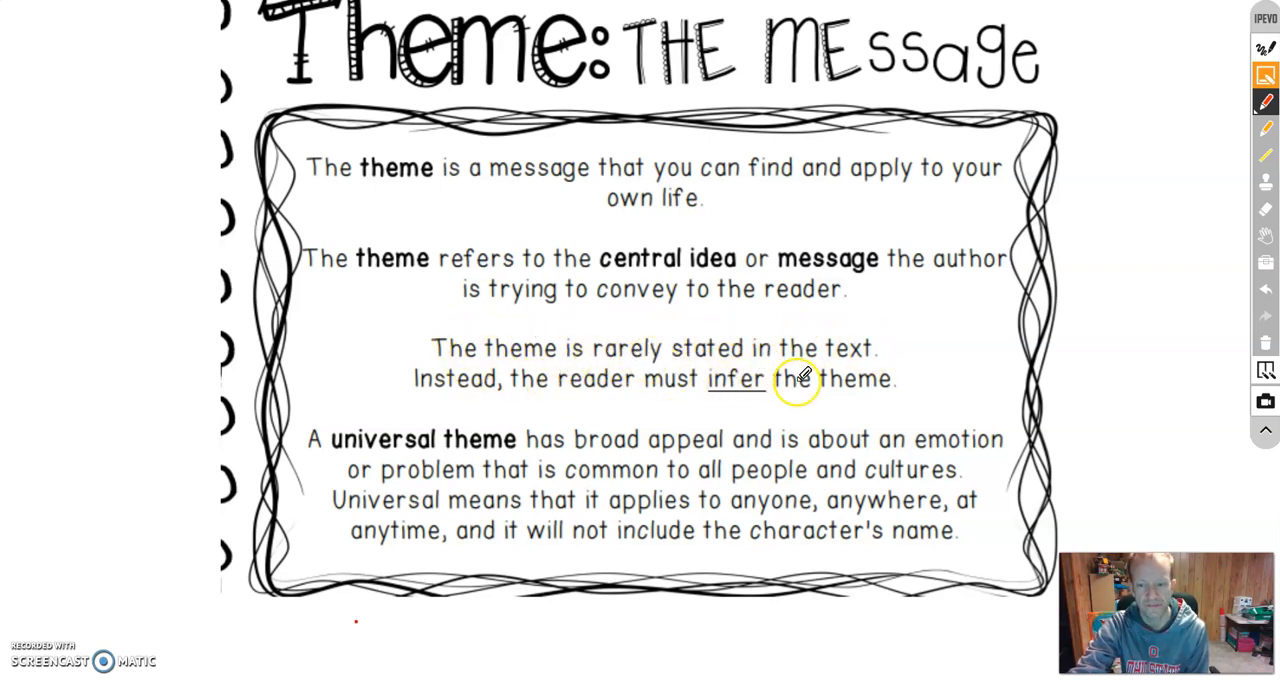
mouse_move(908, 390)
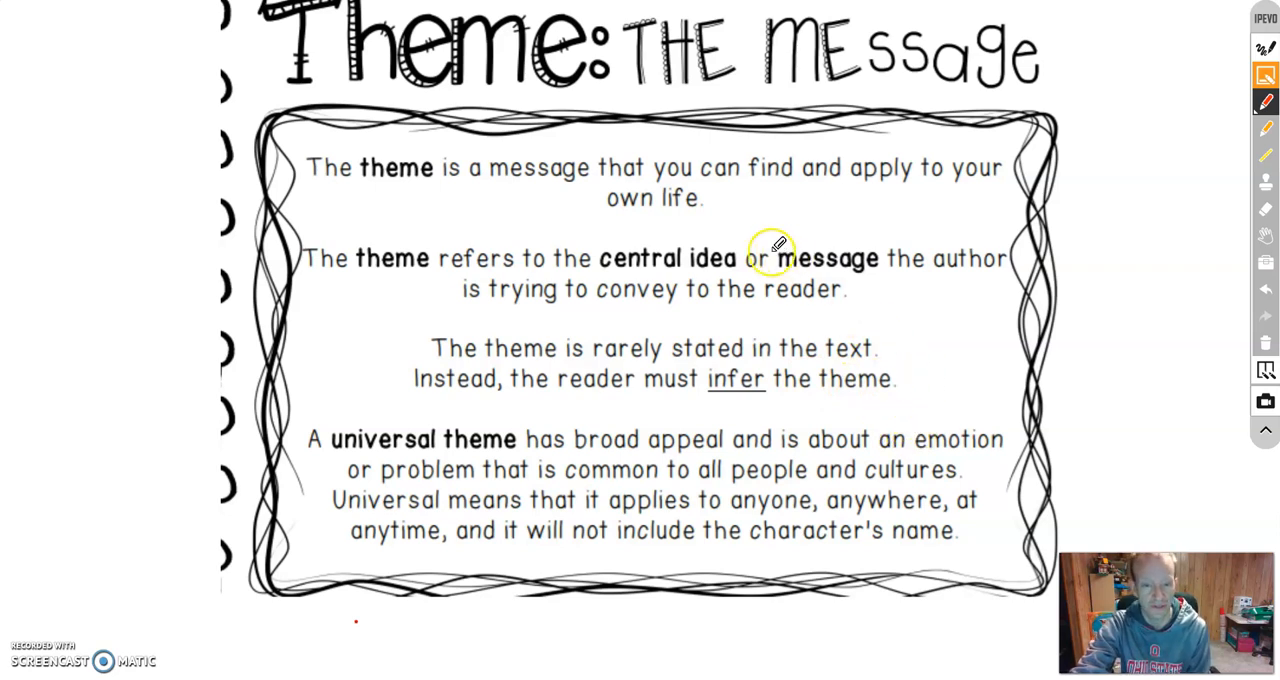
mouse_move(550, 230)
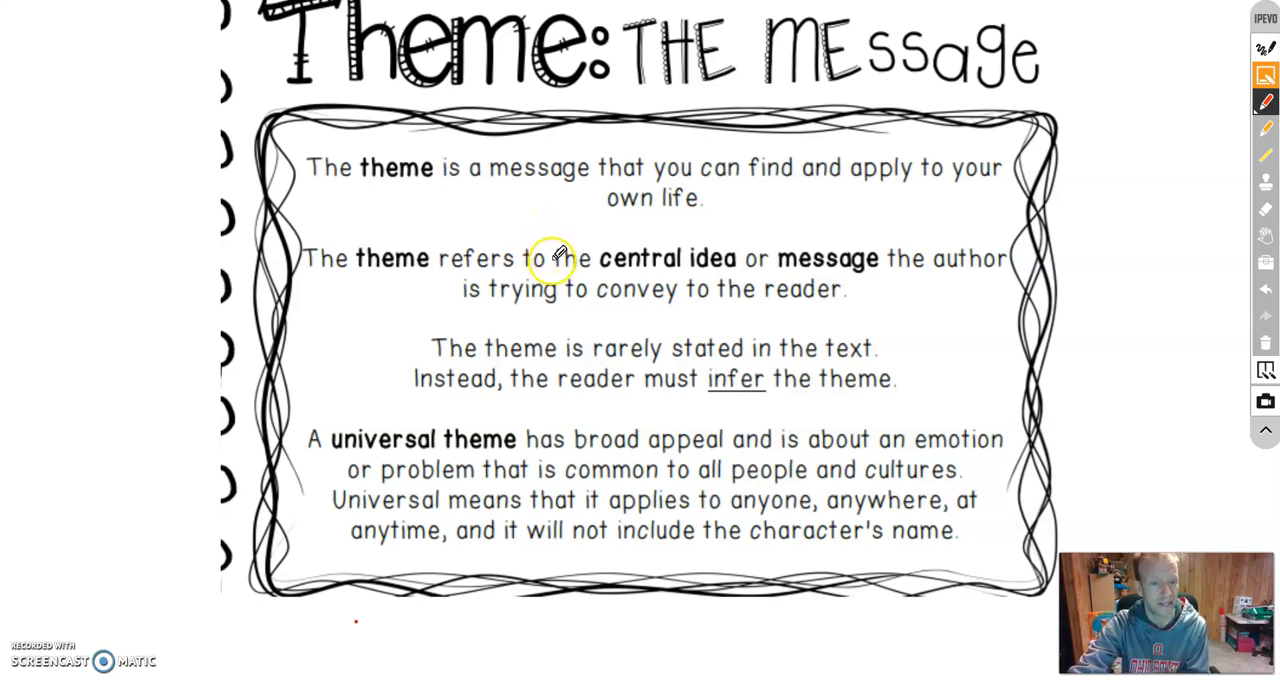
mouse_move(475, 413)
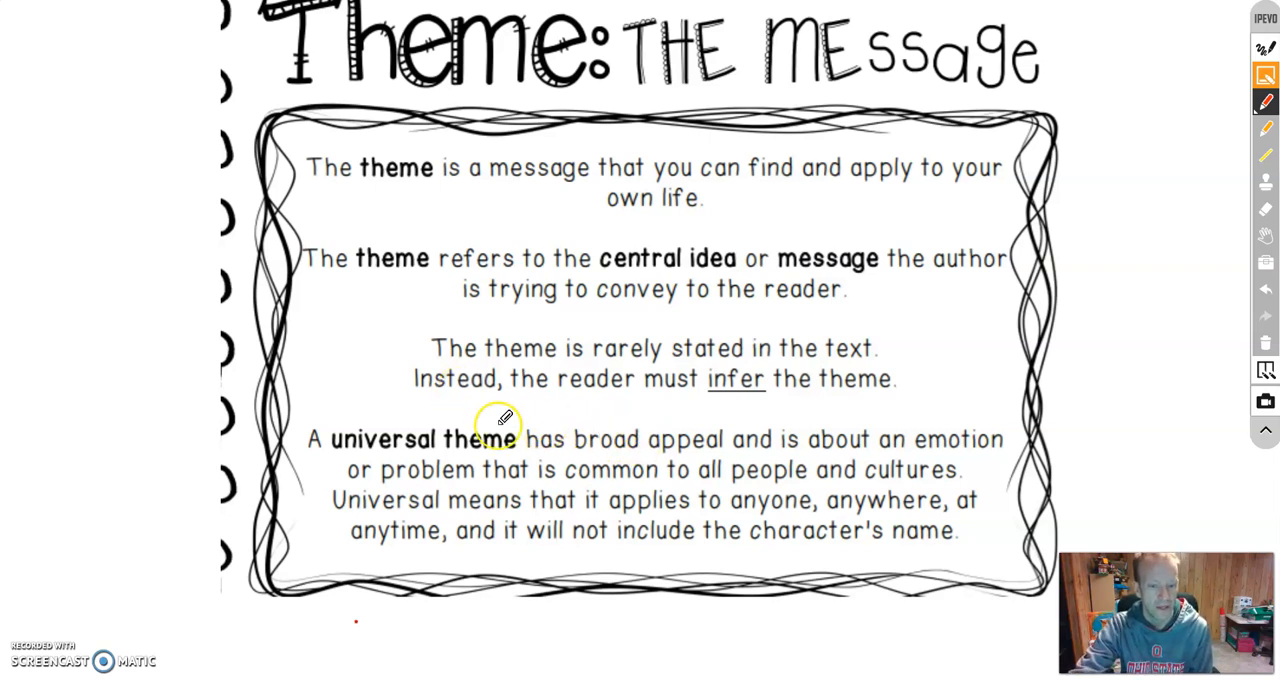
mouse_move(810, 428)
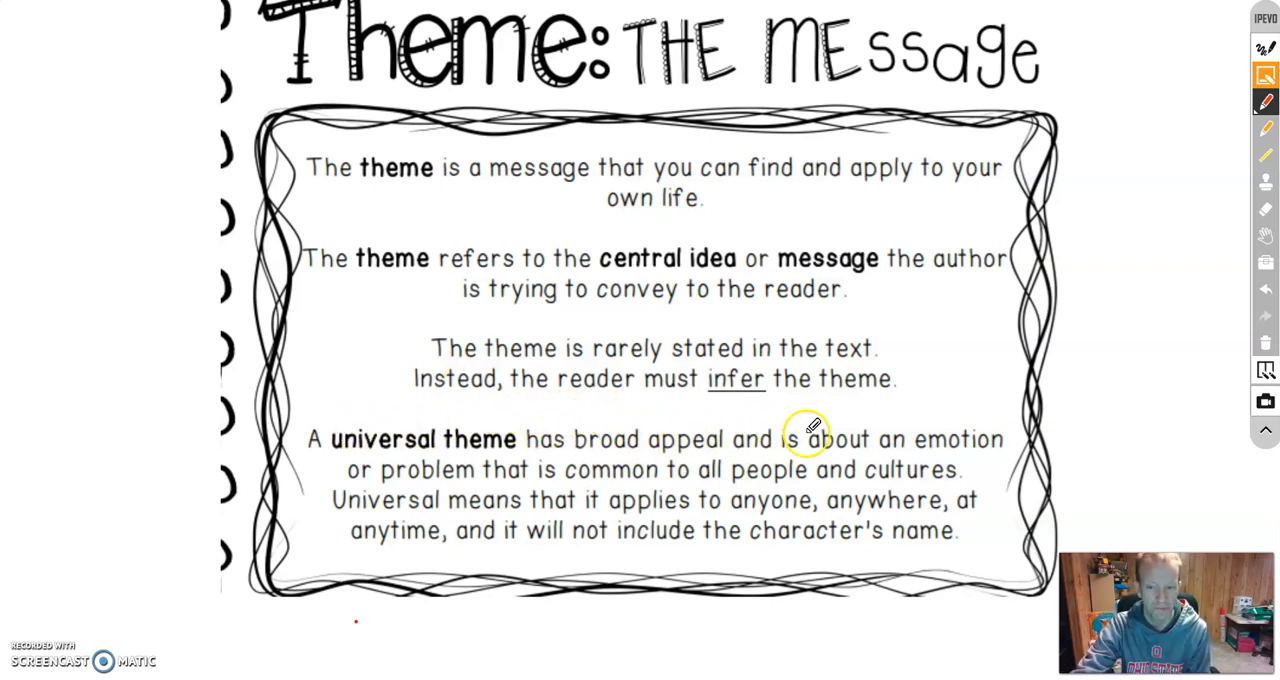
mouse_move(375, 460)
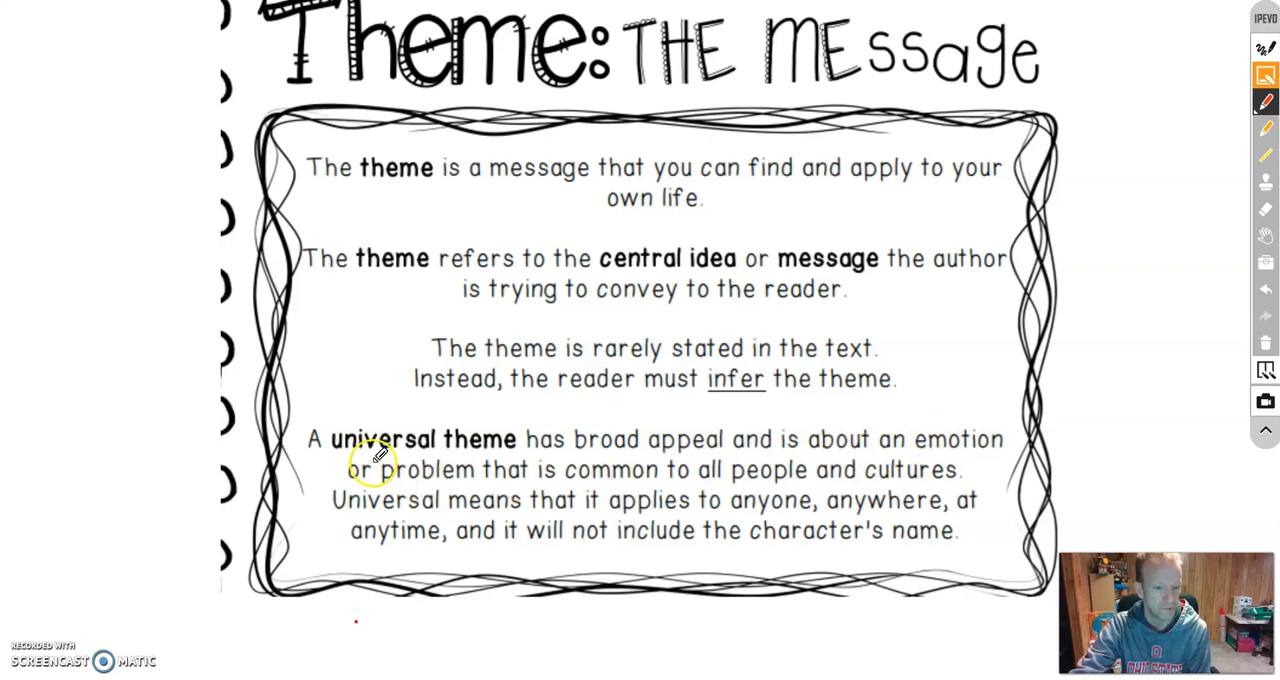
mouse_move(750, 463)
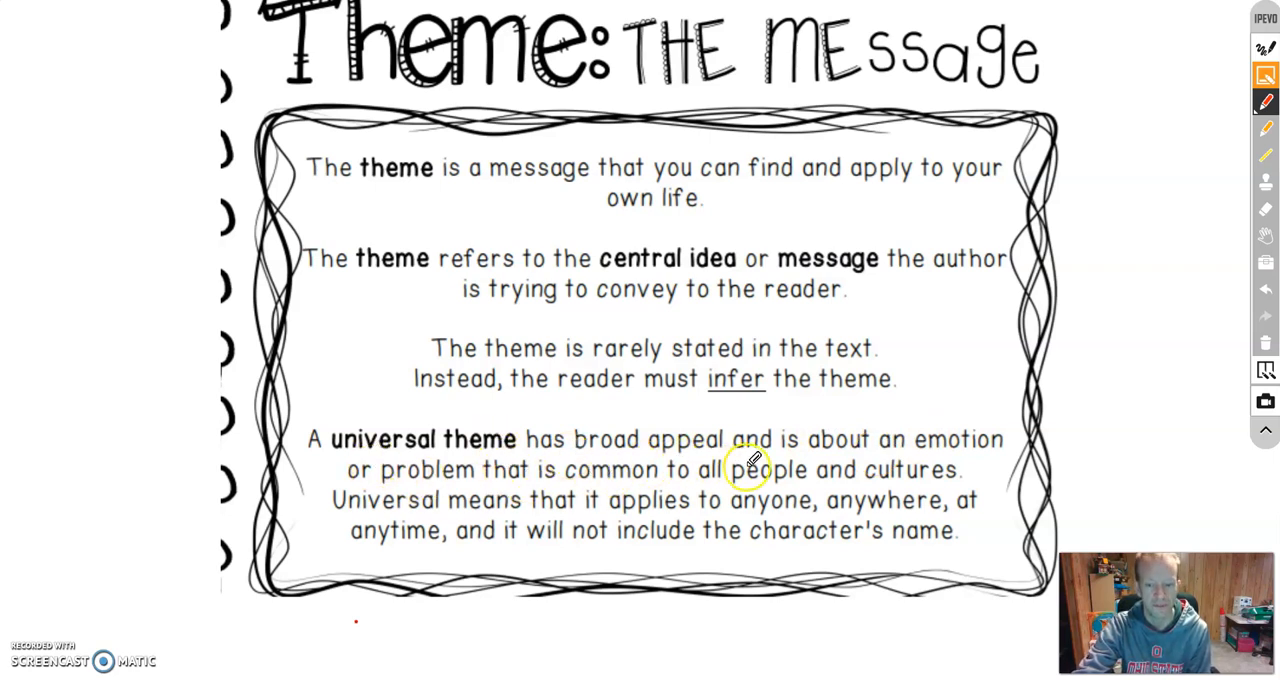
mouse_move(458, 456)
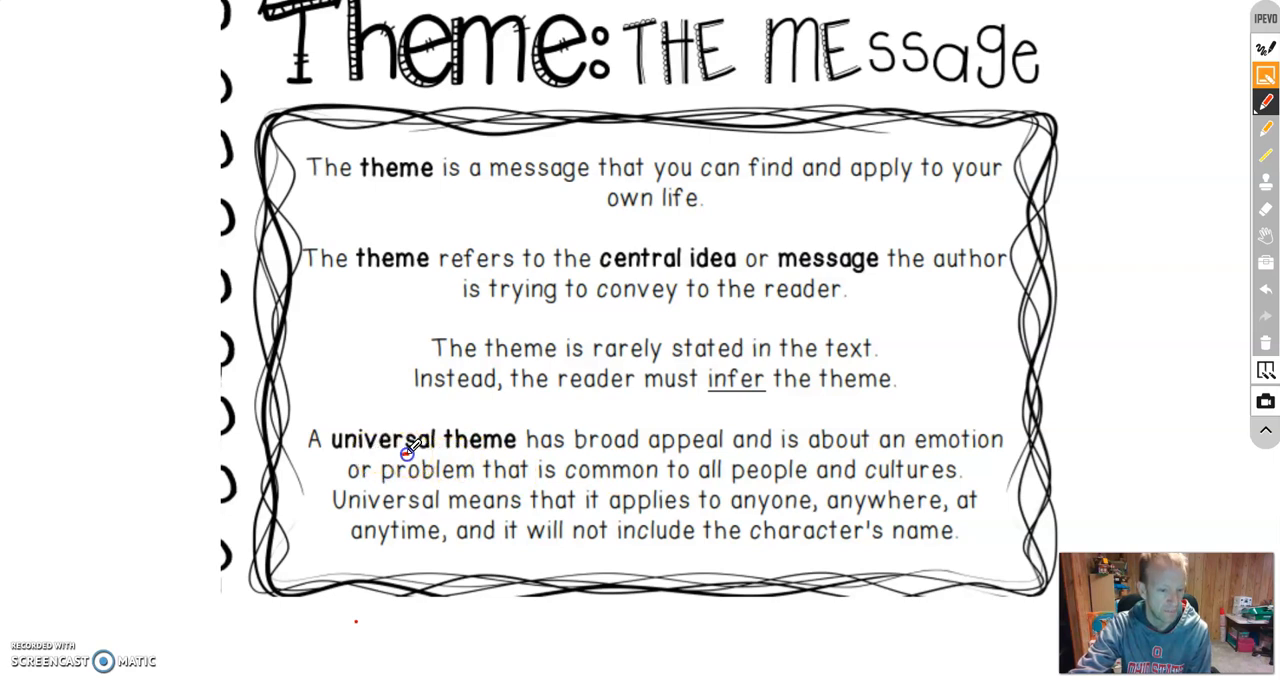
Trace along a line of the Theme: The Message slide with the annotation pen
left_click_drag(400, 460, 465, 485)
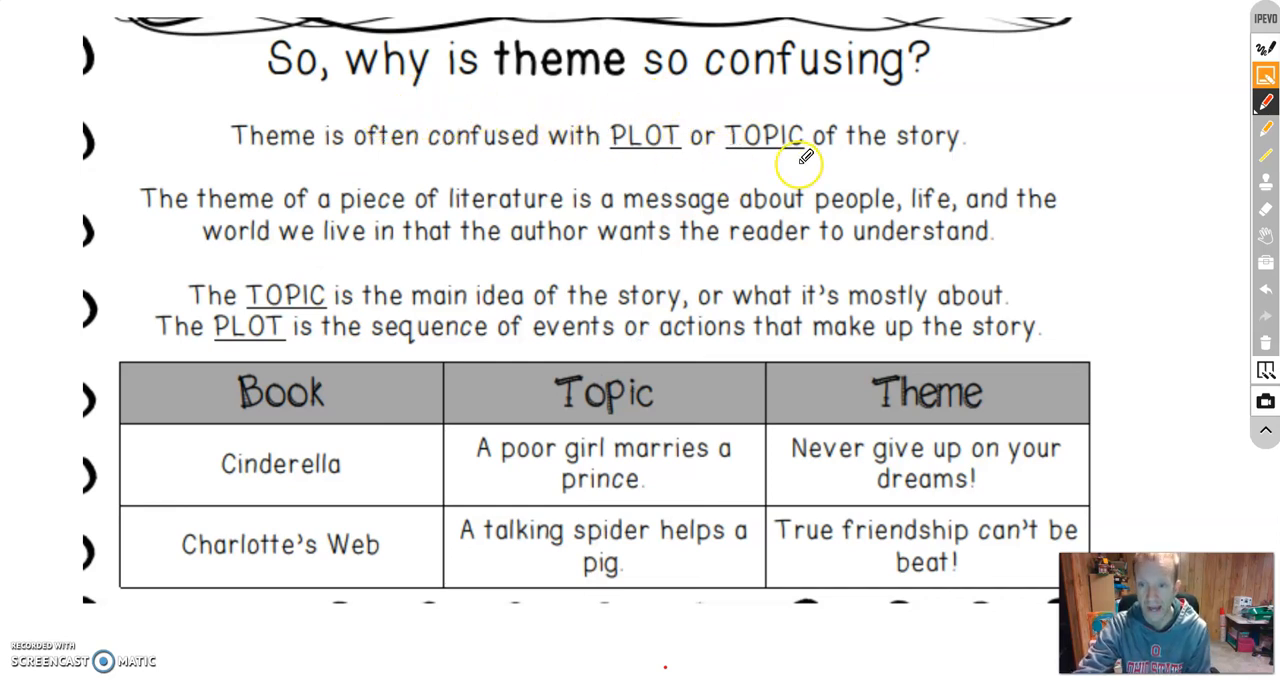
mouse_move(320, 180)
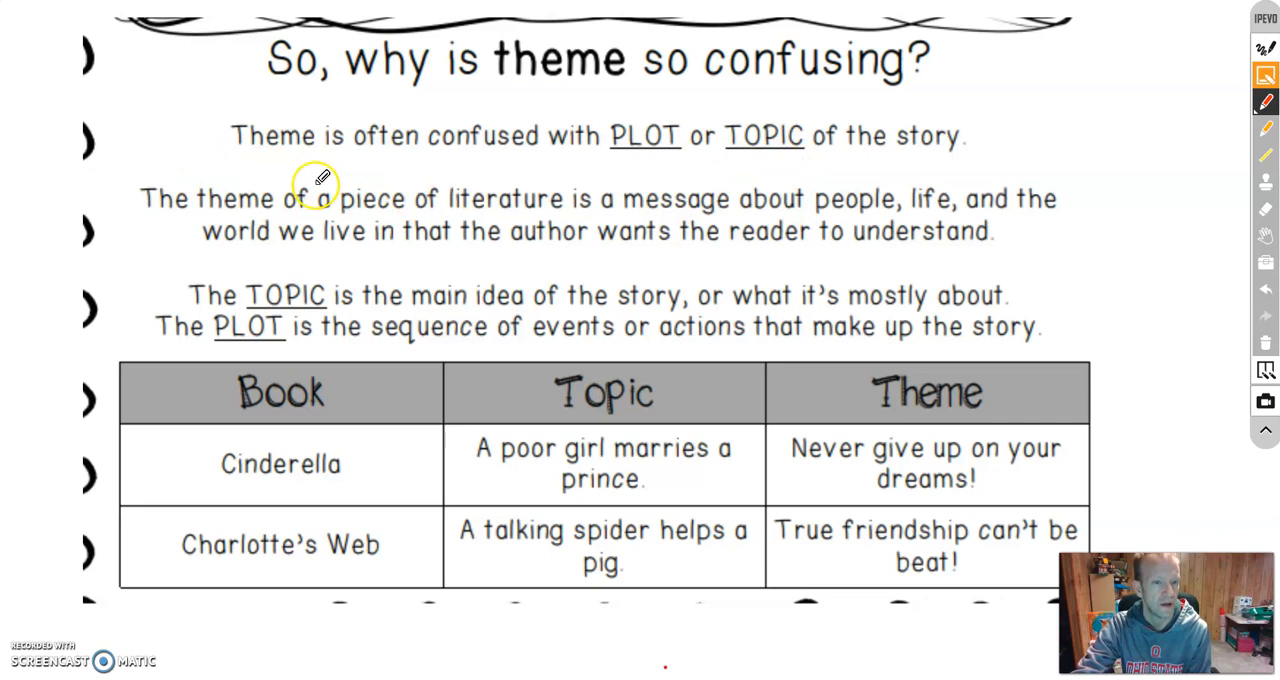
mouse_move(795, 198)
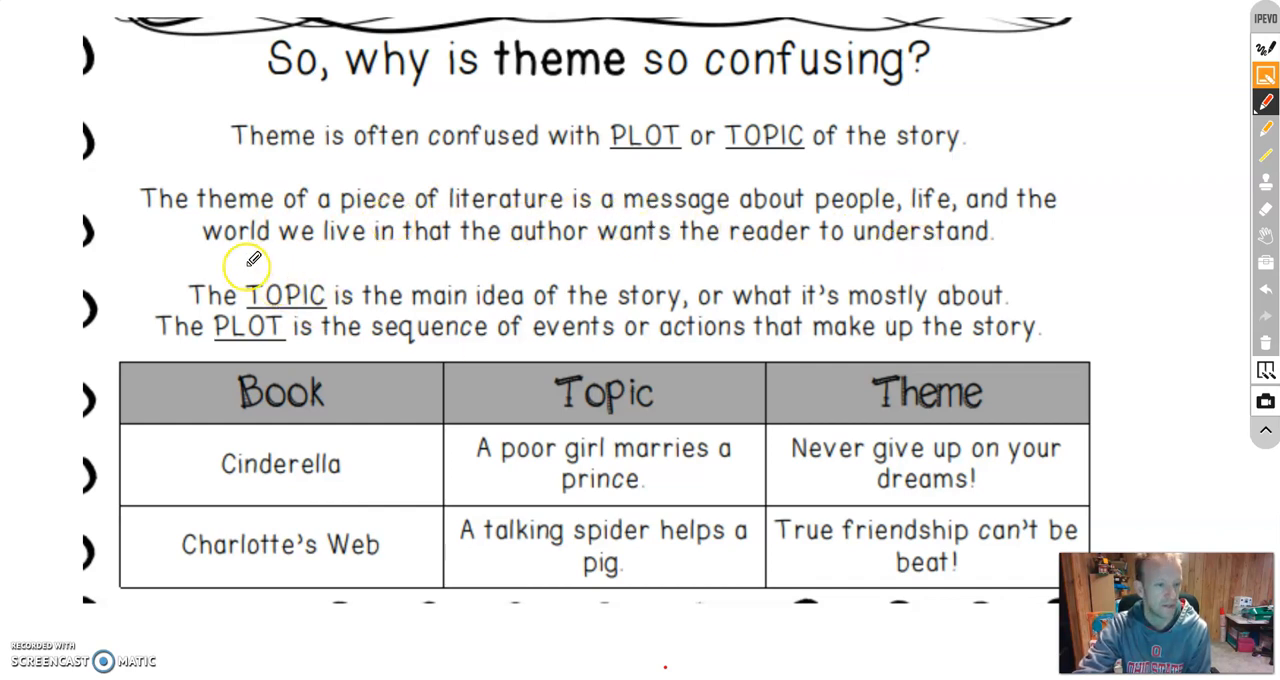
mouse_move(637, 326)
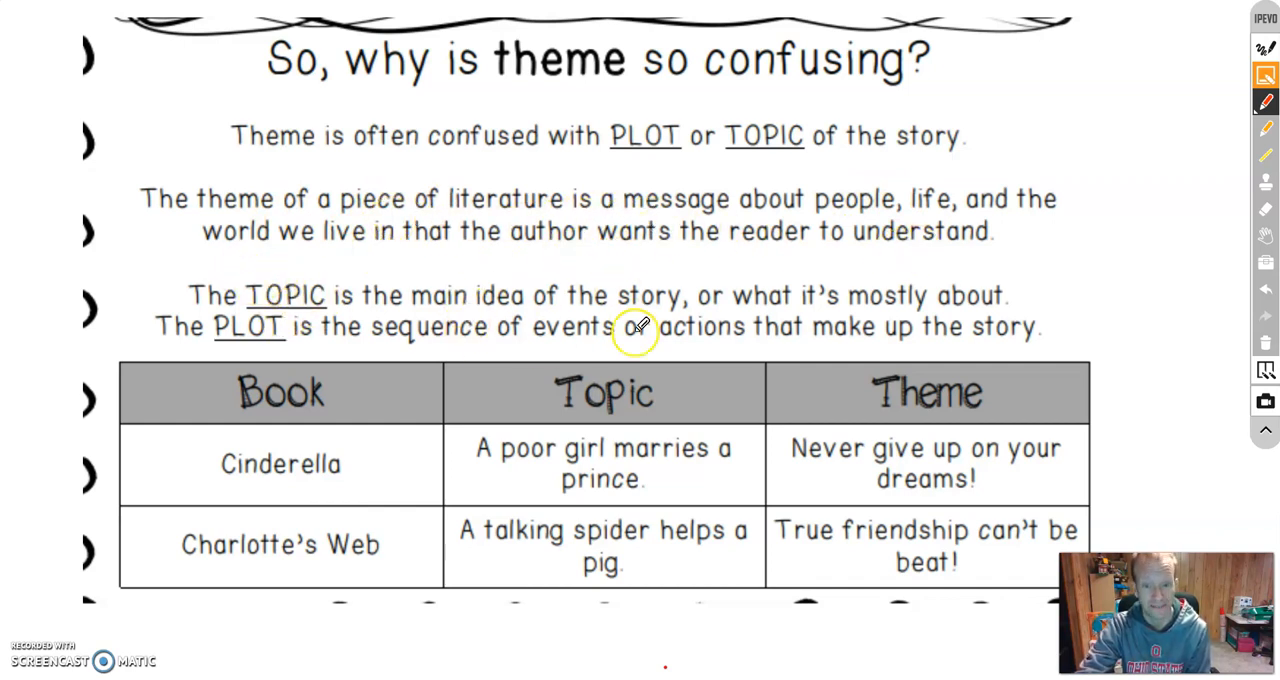
mouse_move(910, 232)
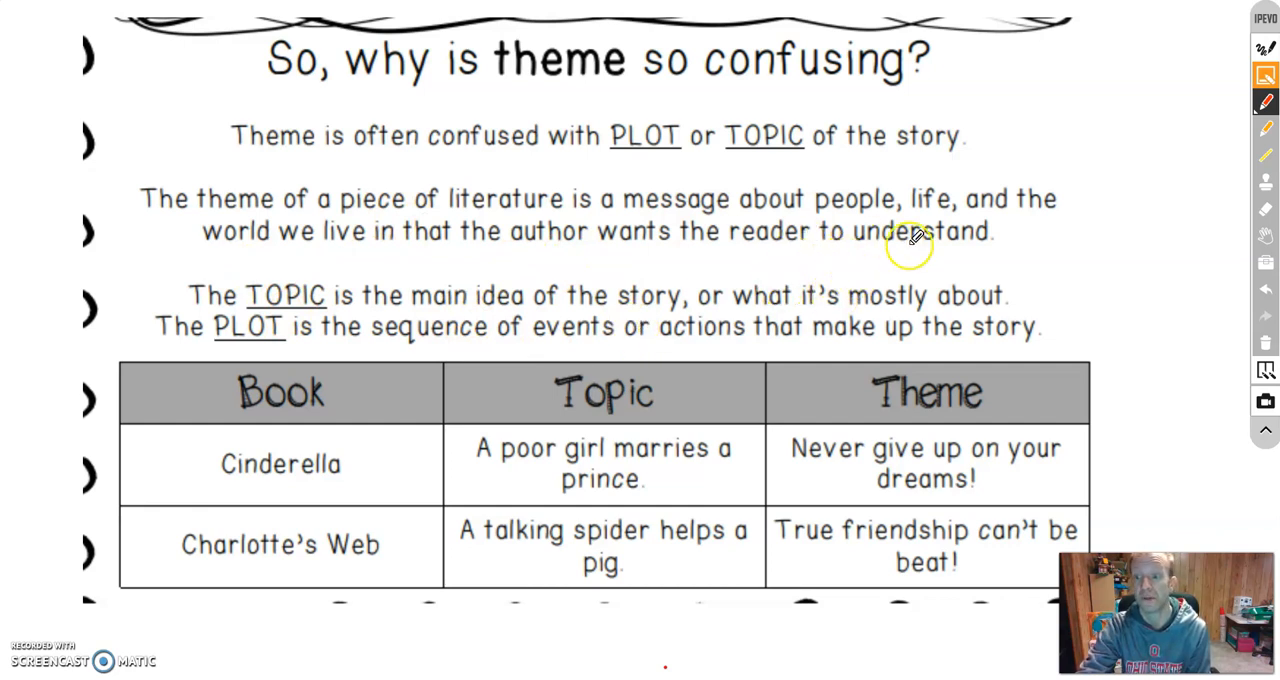
mouse_move(420, 300)
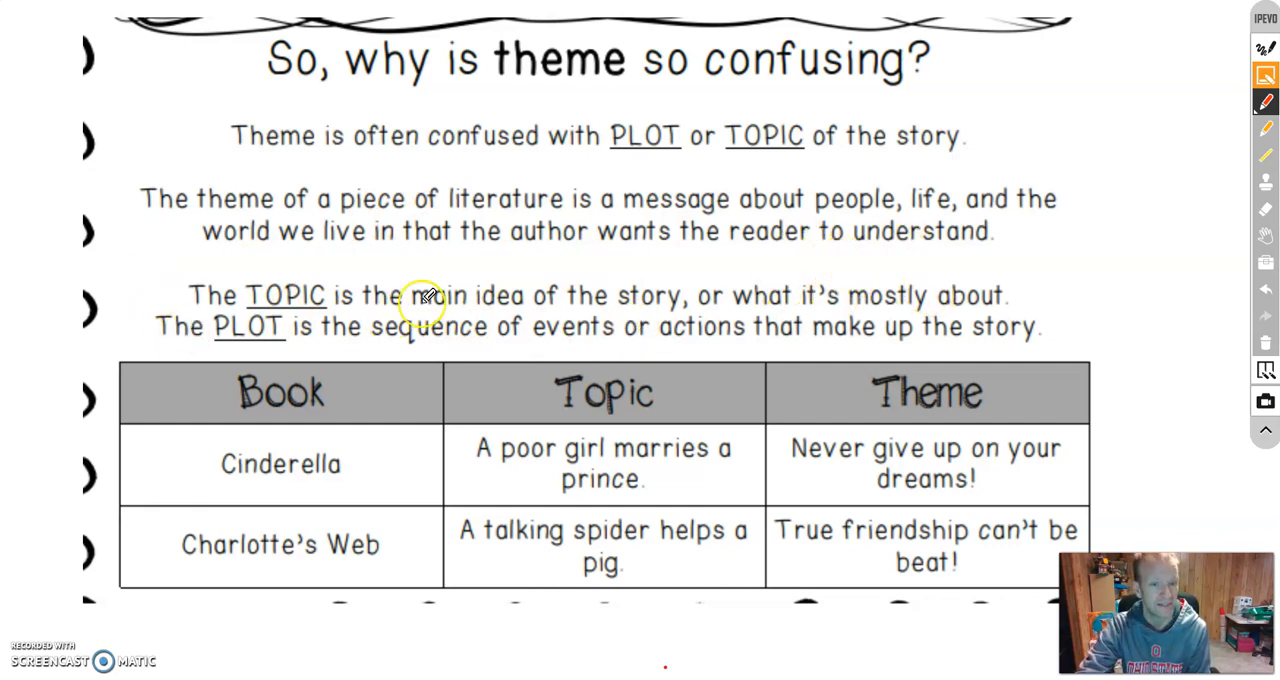
mouse_move(822, 383)
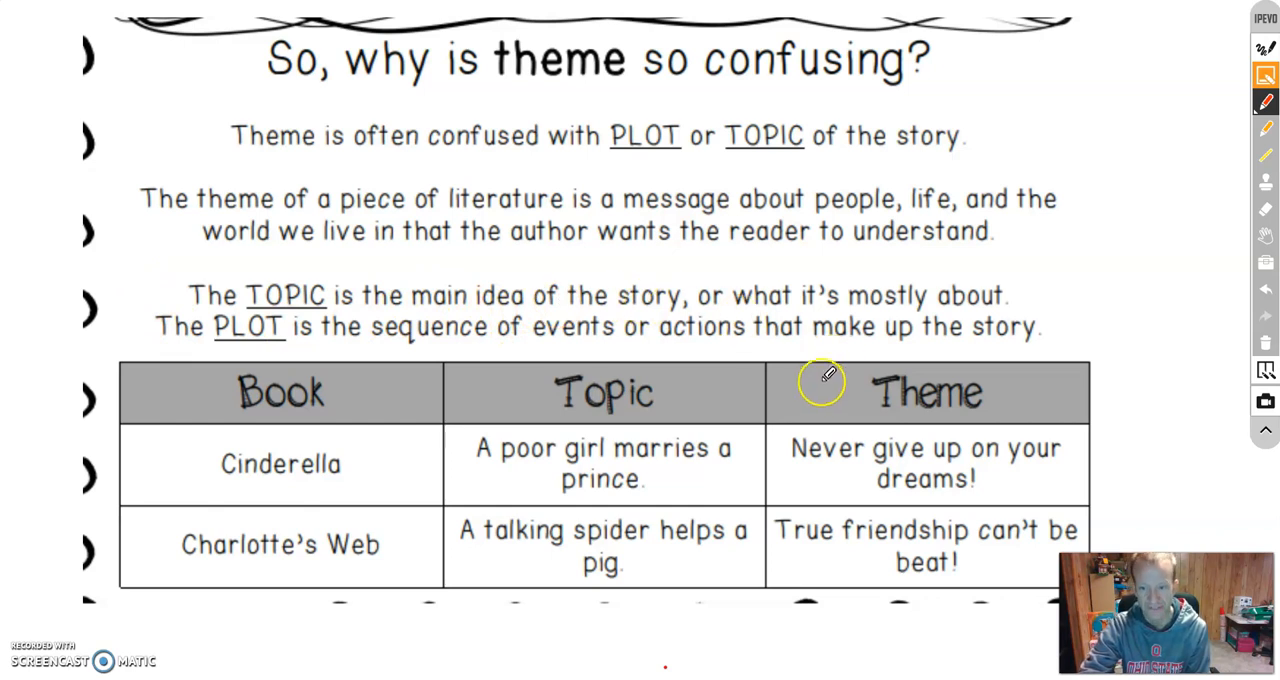
mouse_move(673, 272)
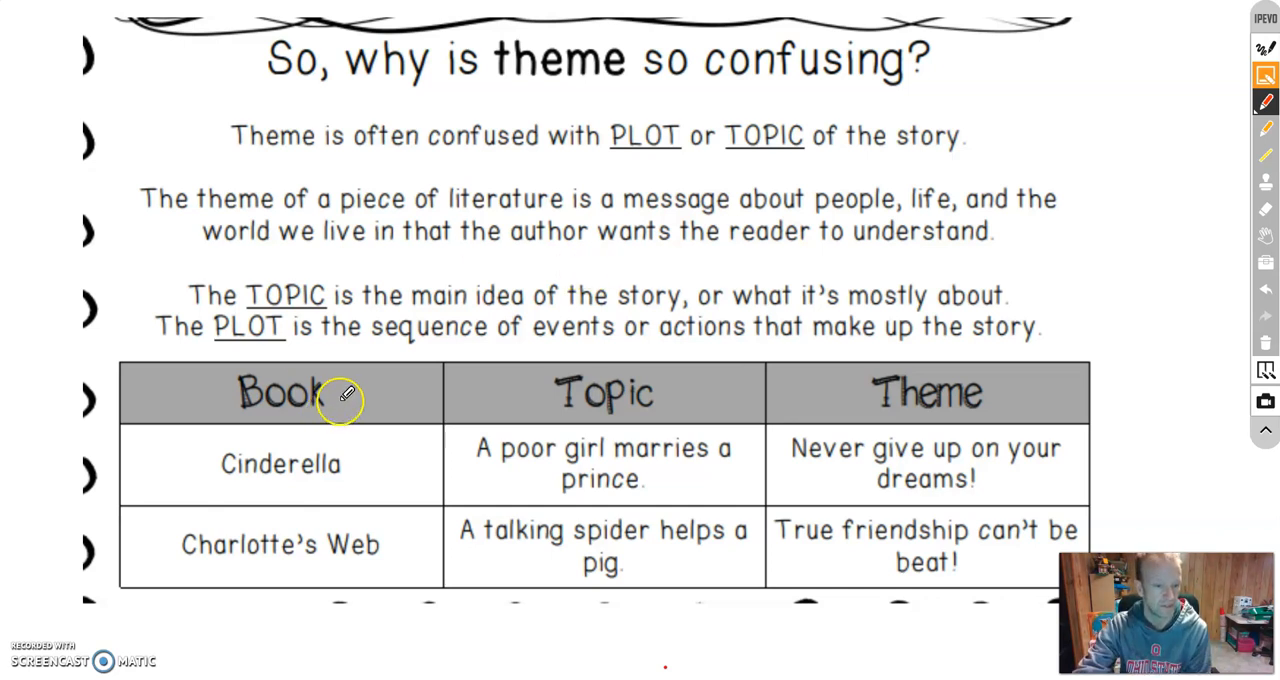
mouse_move(333, 490)
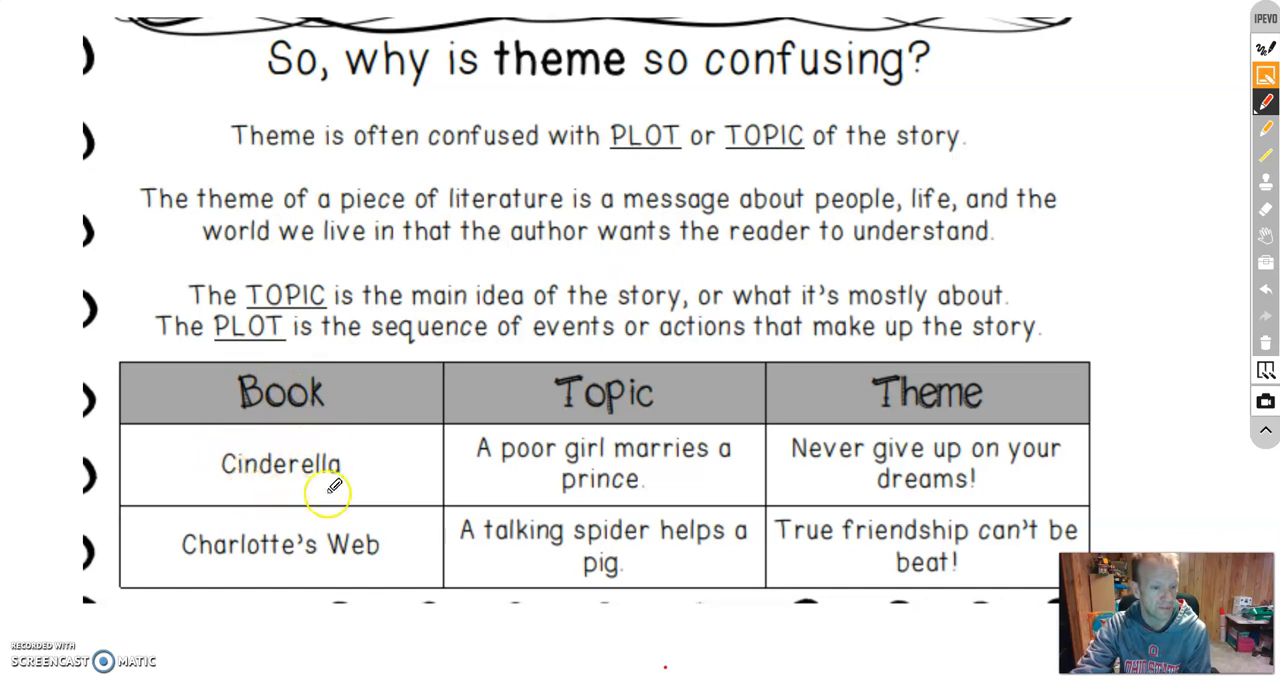
mouse_move(555, 415)
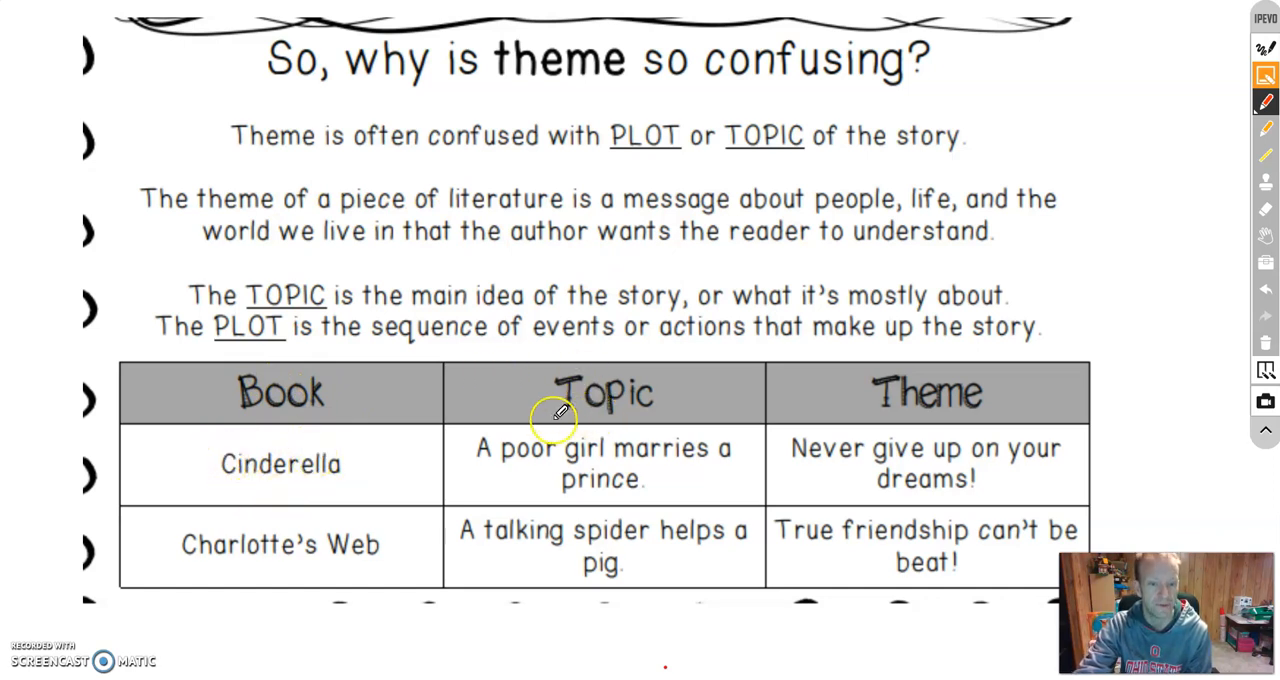
mouse_move(708, 380)
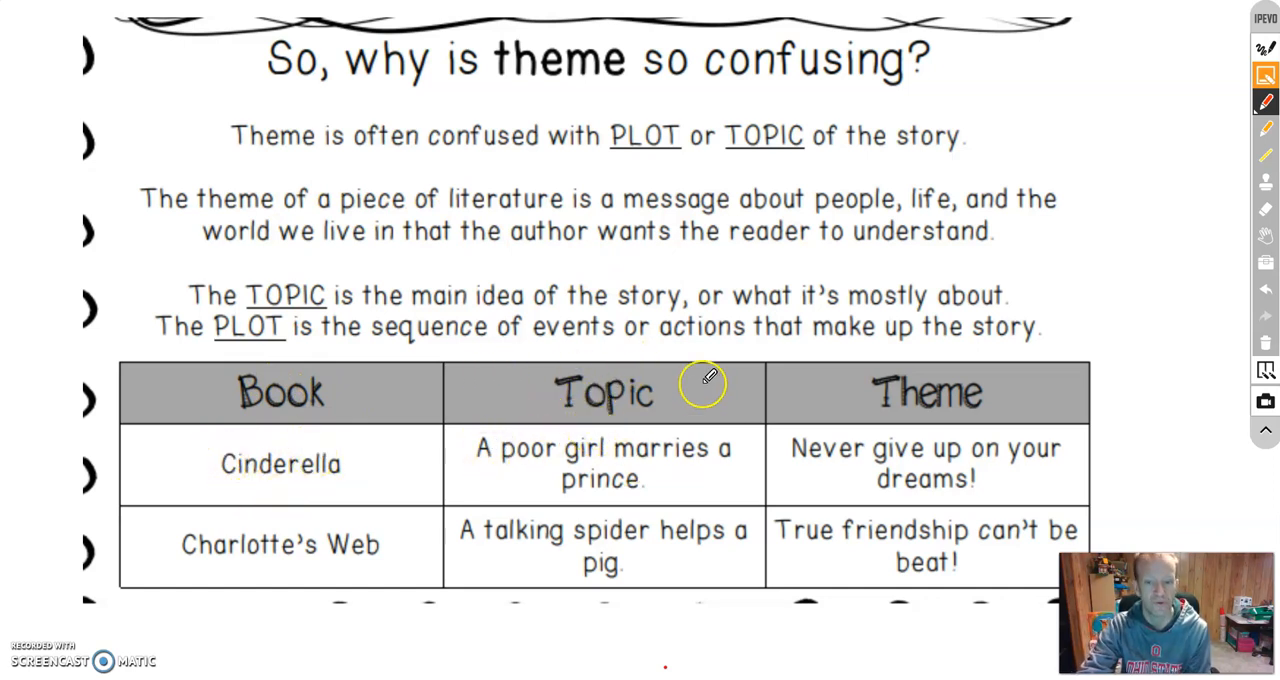
mouse_move(578, 438)
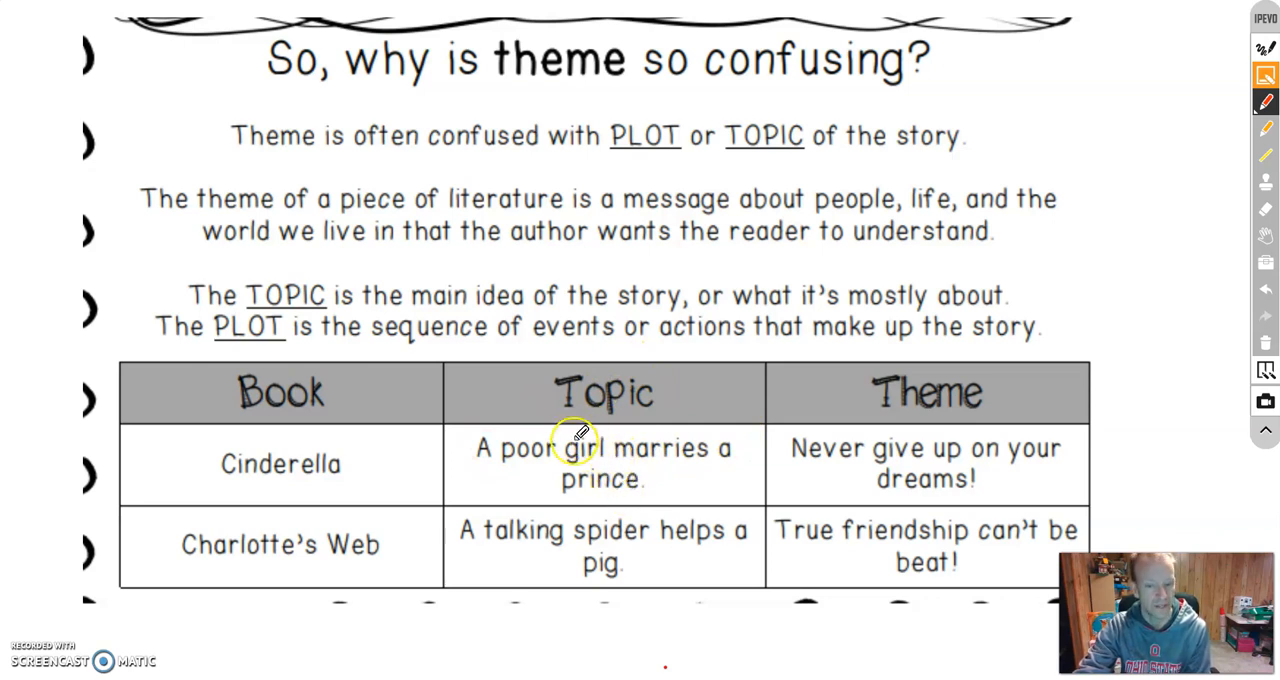
mouse_move(695, 460)
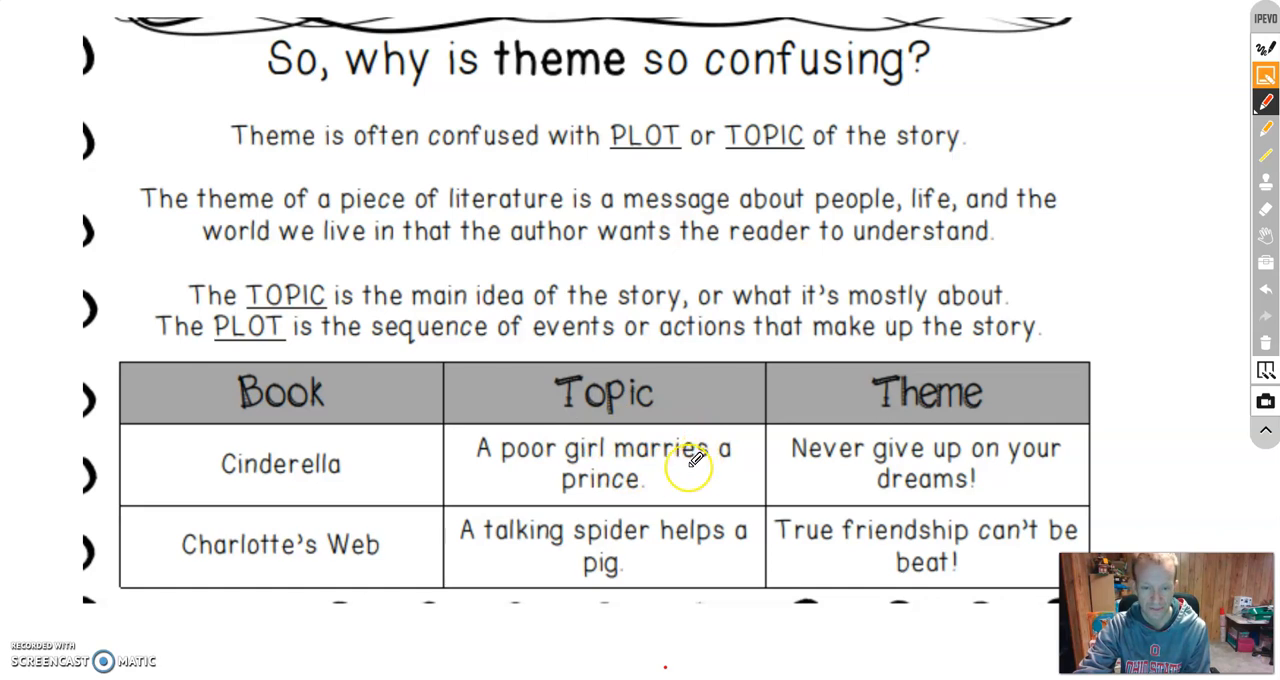
mouse_move(600, 467)
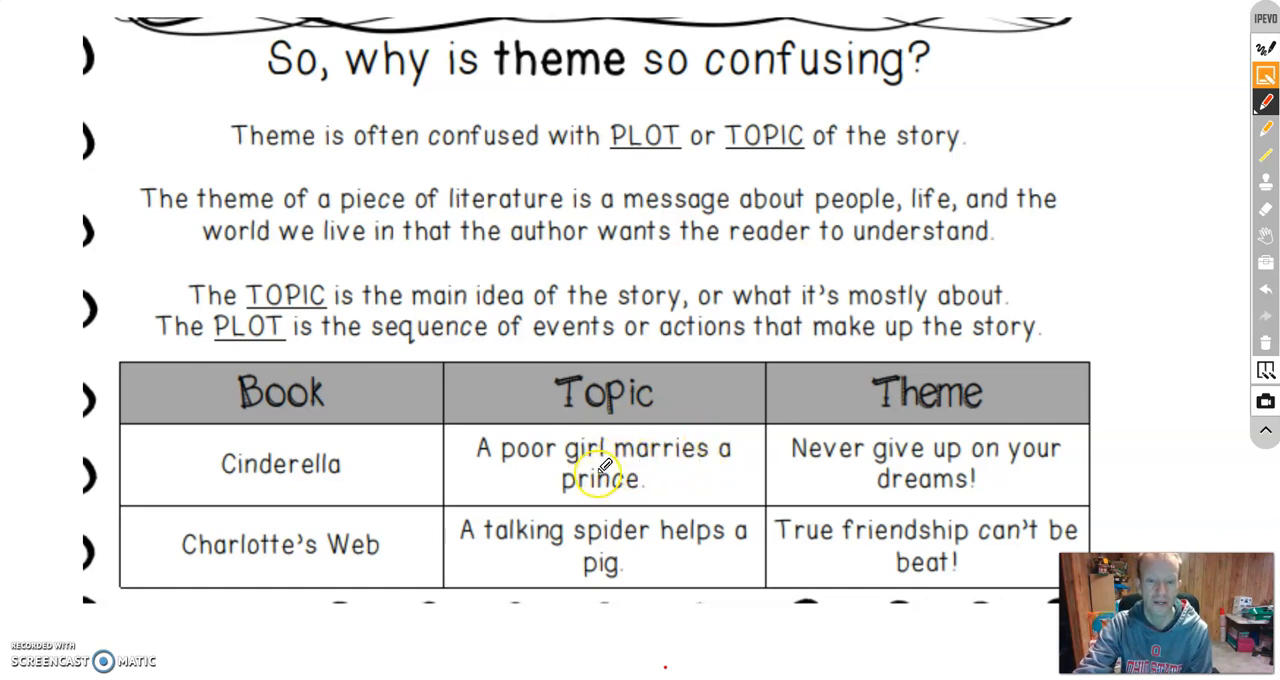
mouse_move(922, 463)
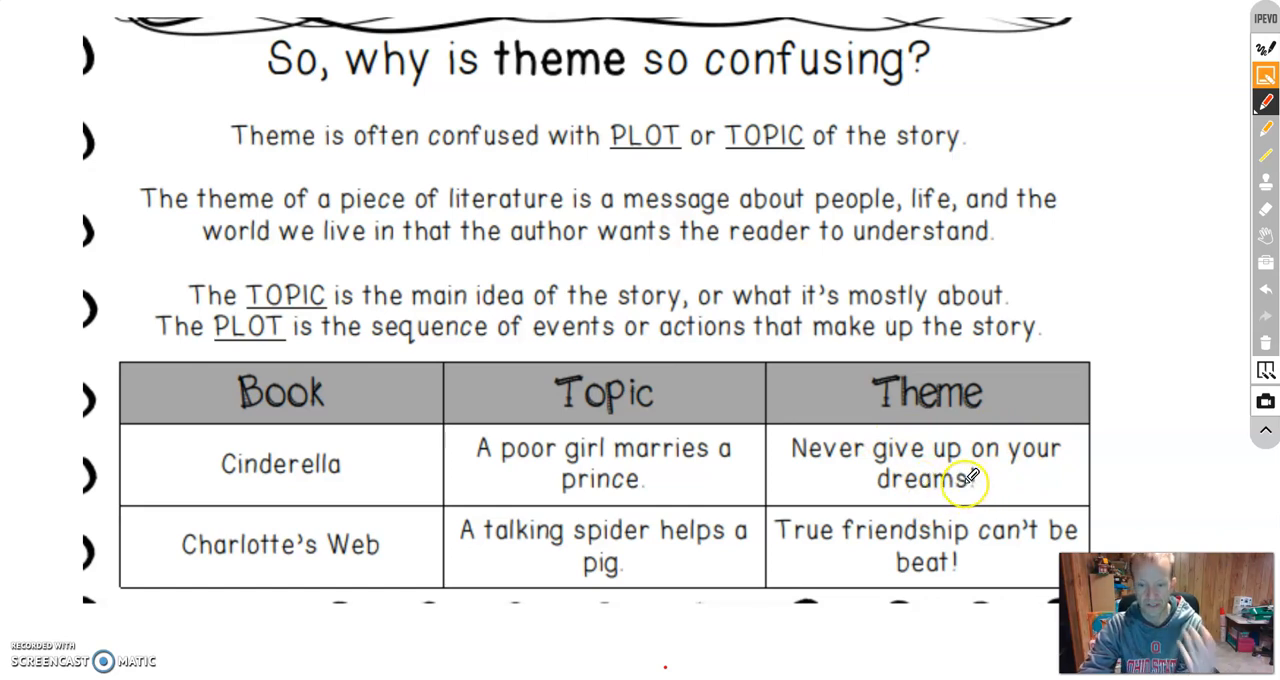
mouse_move(965, 470)
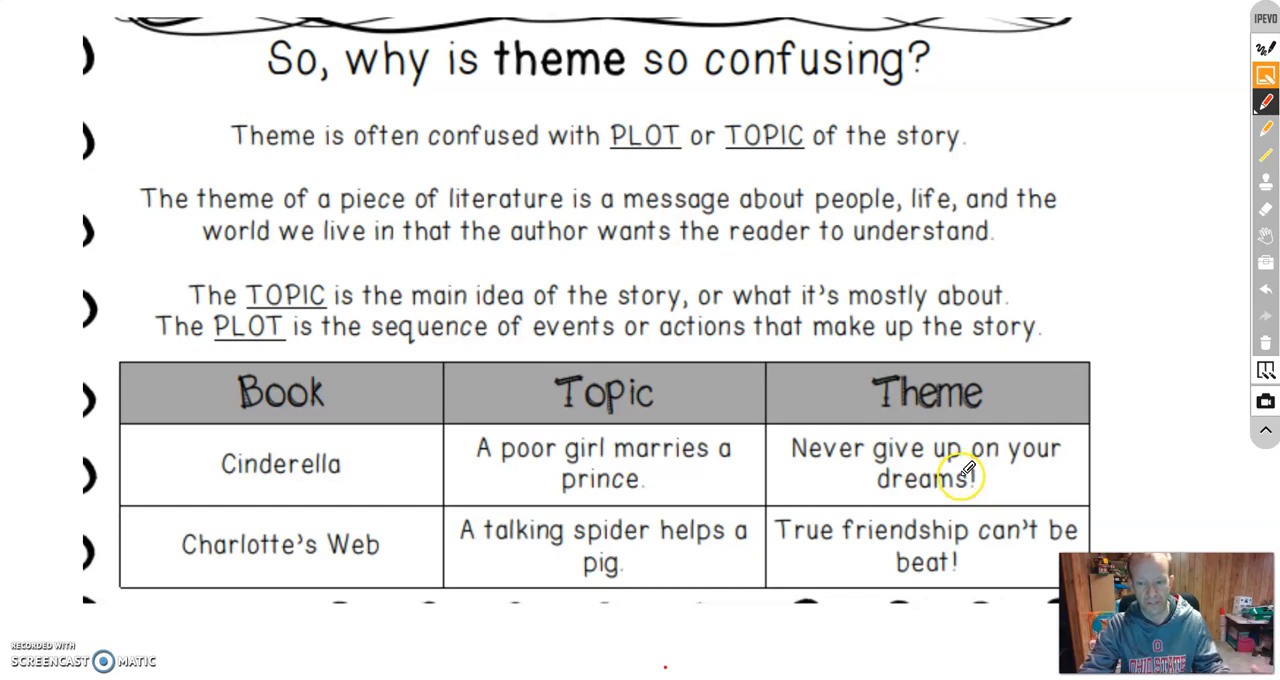
mouse_move(240, 495)
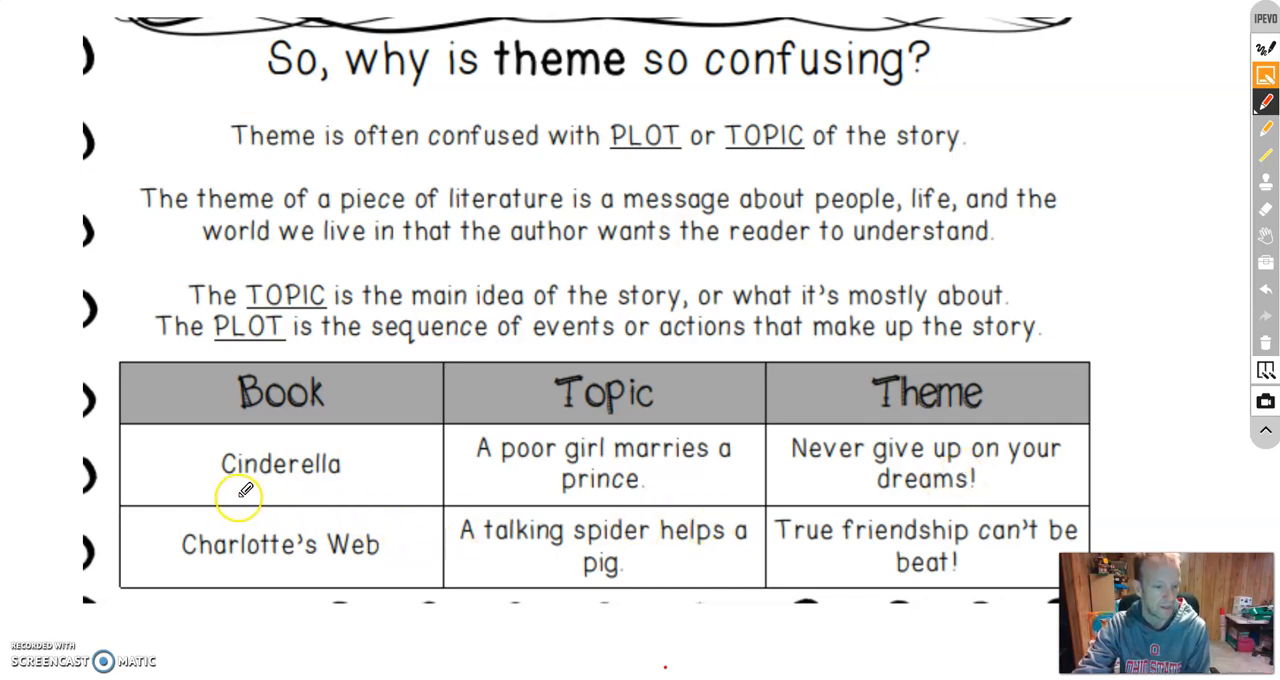
mouse_move(462, 519)
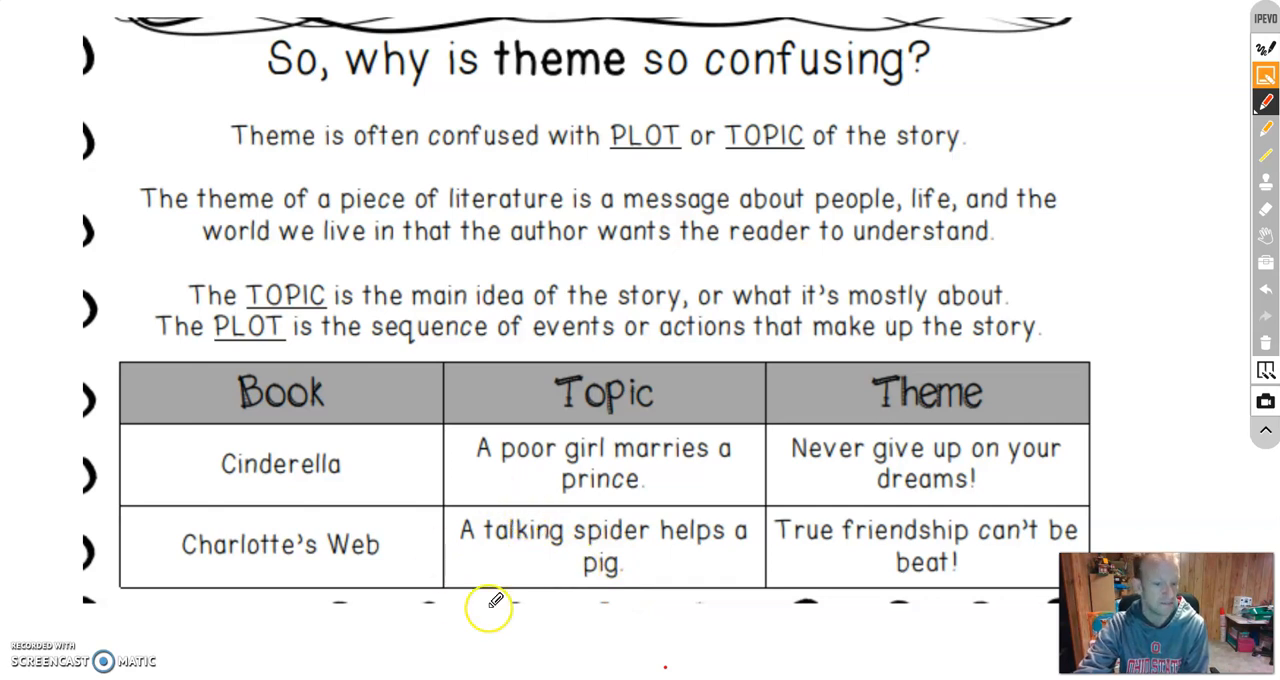
mouse_move(585, 423)
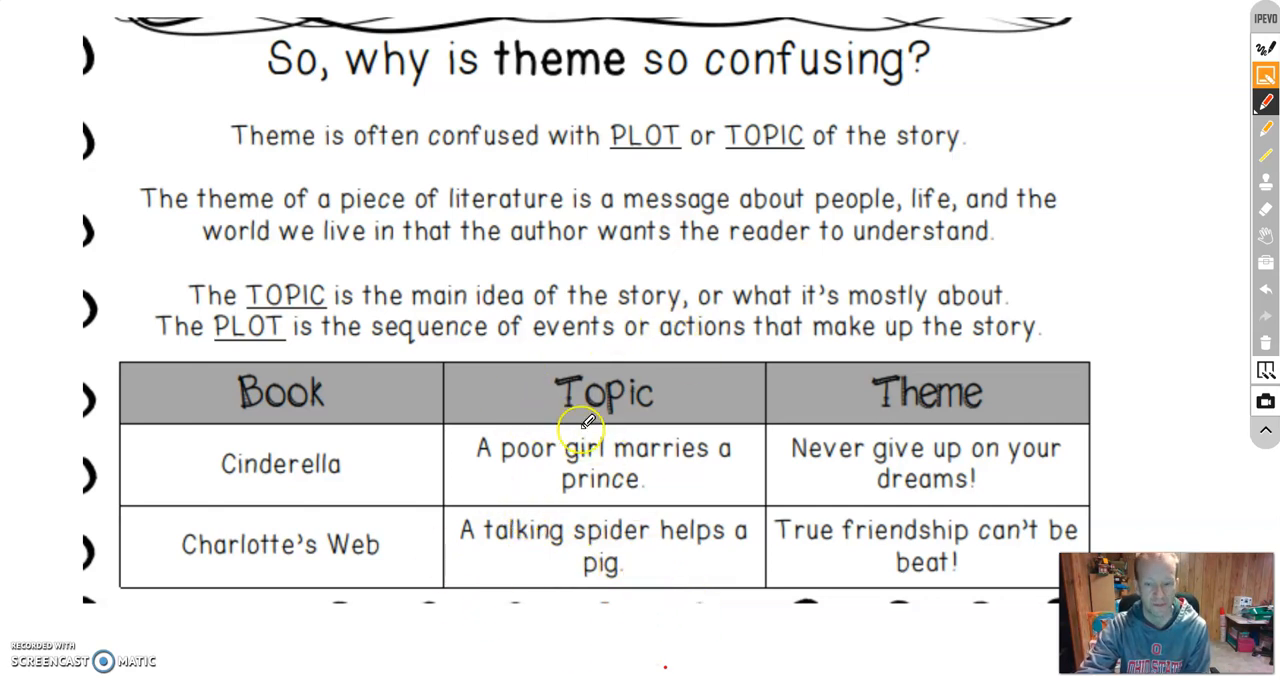
mouse_move(978, 608)
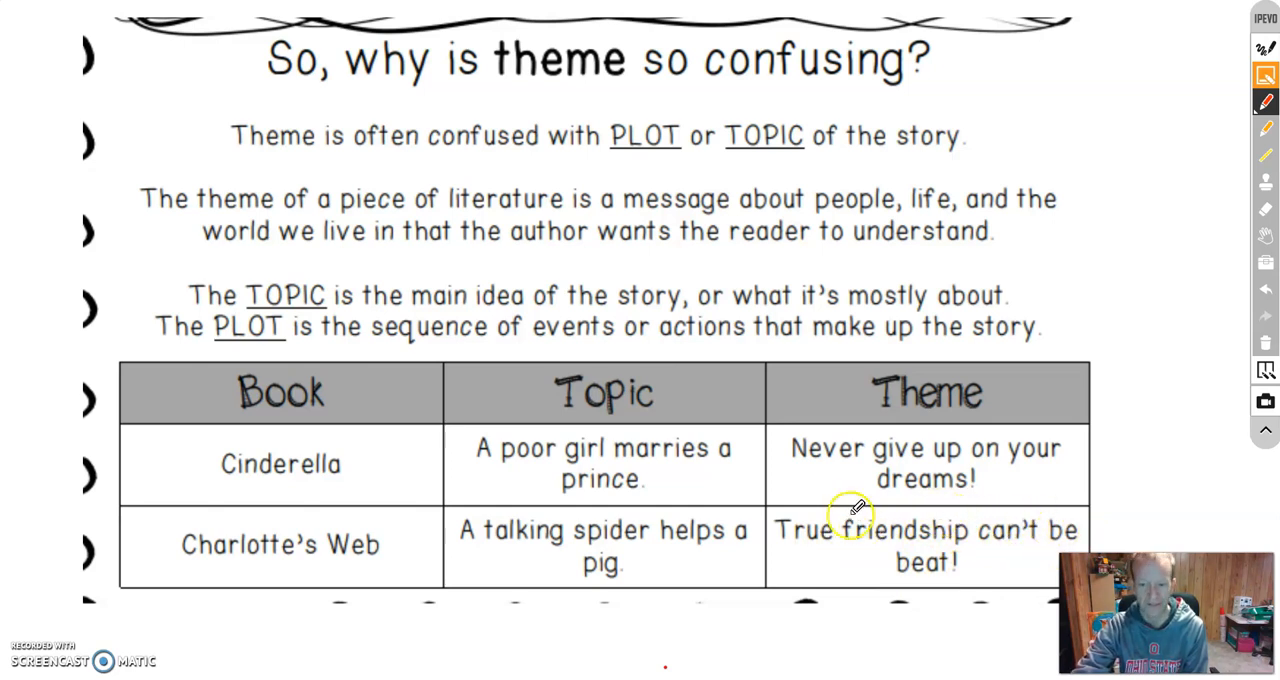
mouse_move(838, 358)
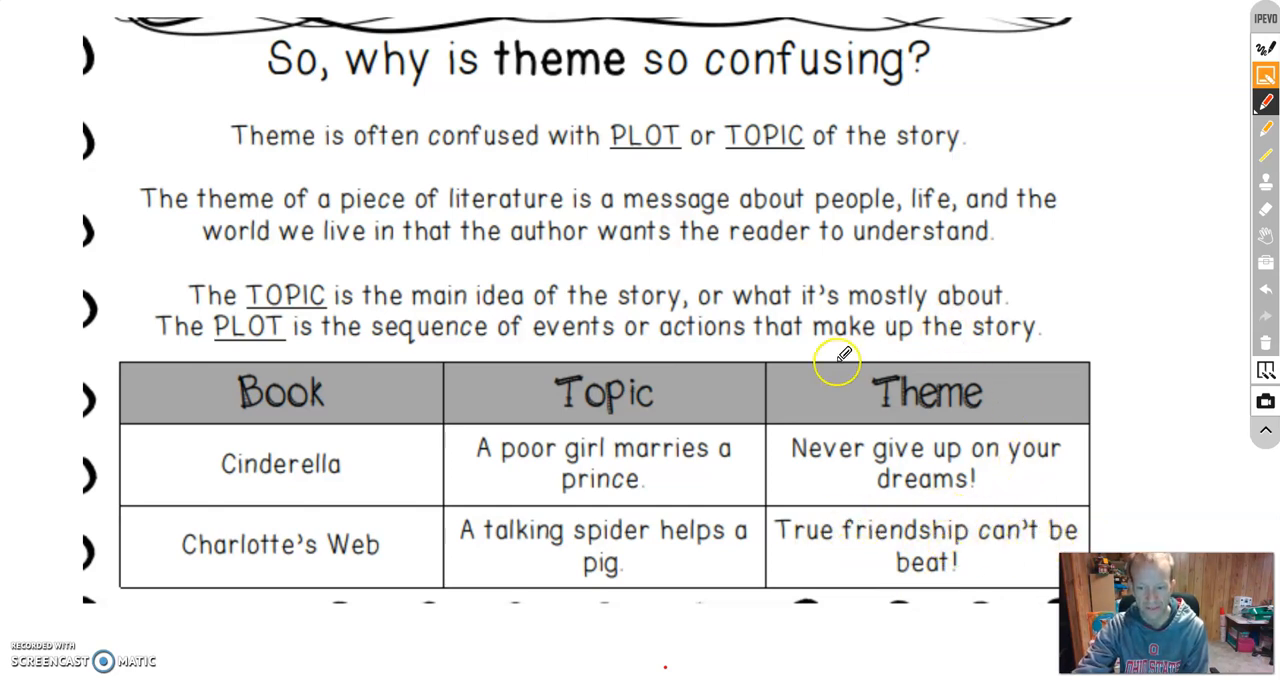
mouse_move(908, 382)
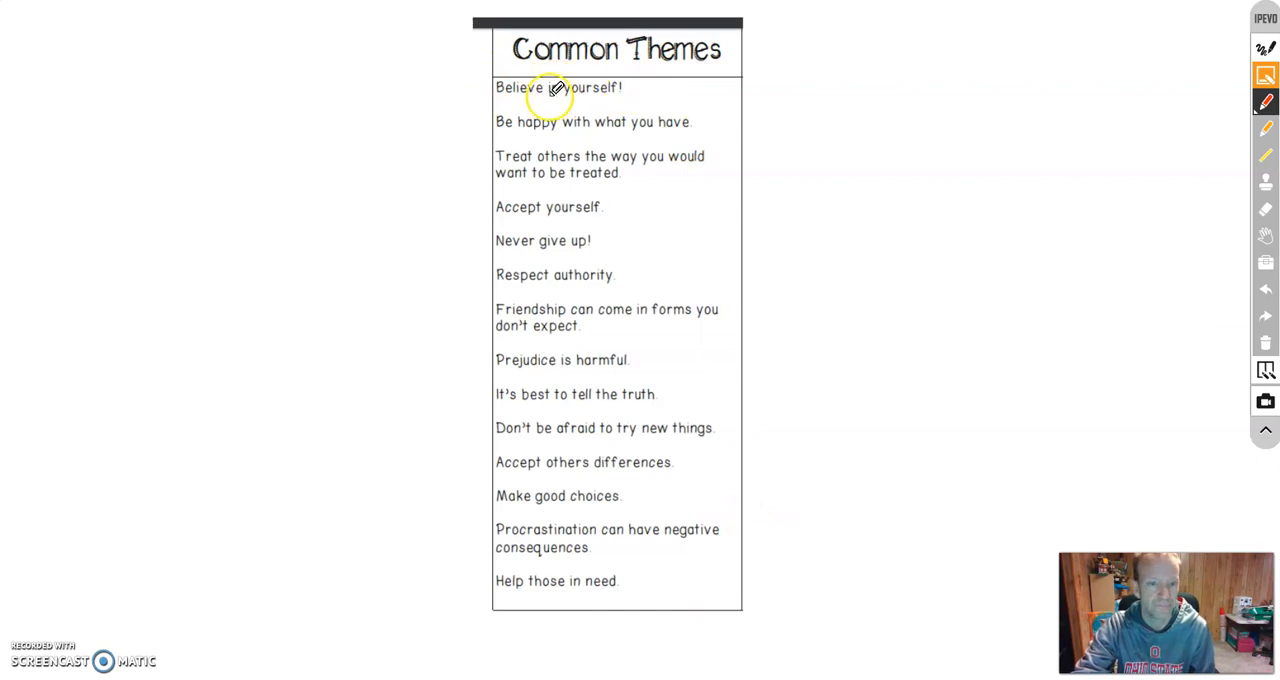
mouse_move(624, 108)
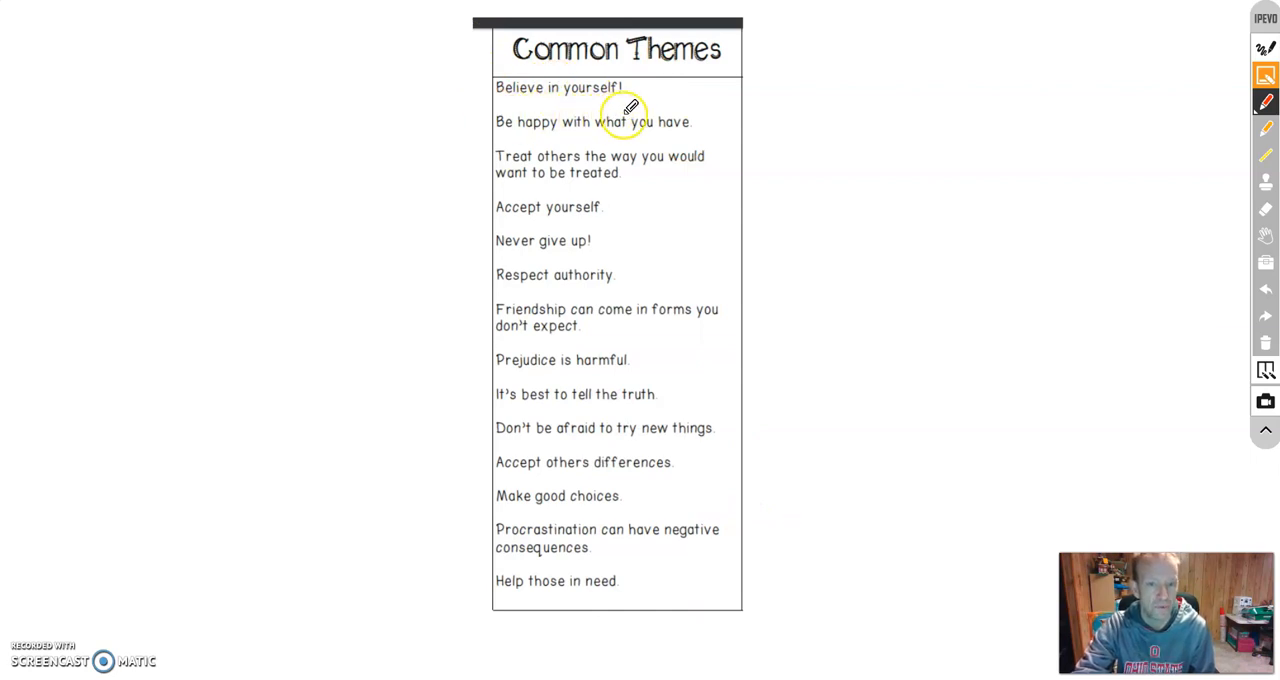
mouse_move(590, 148)
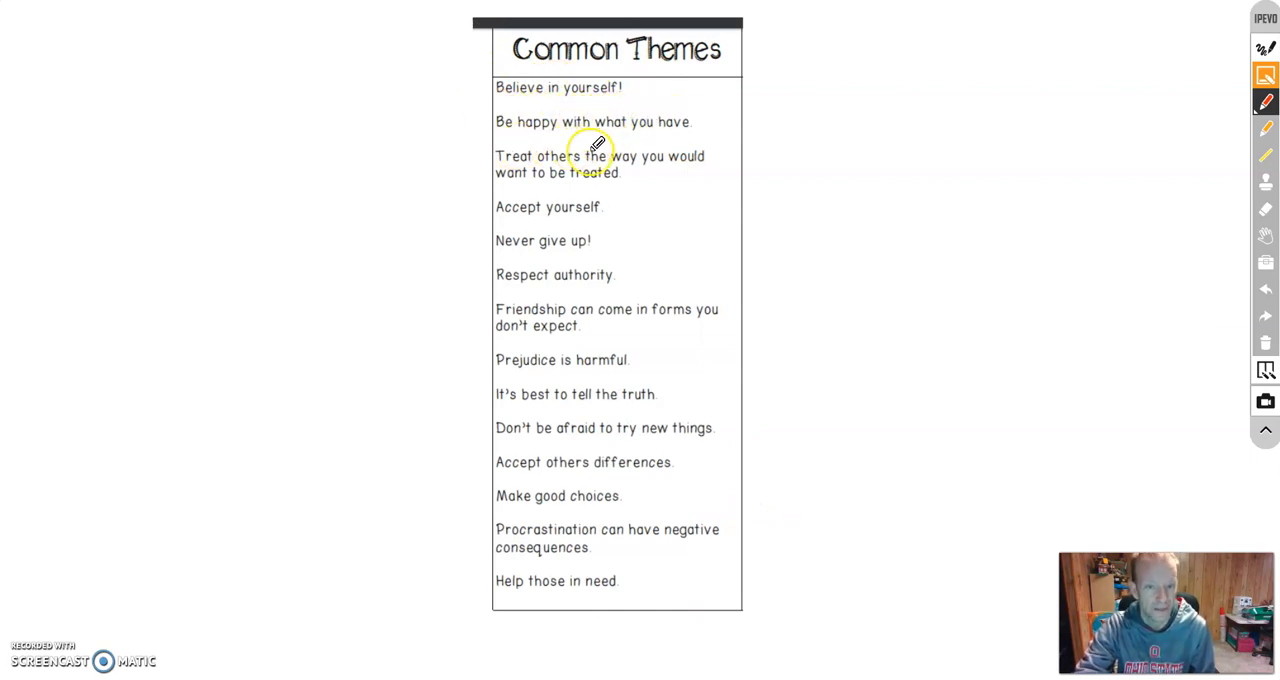
mouse_move(525, 155)
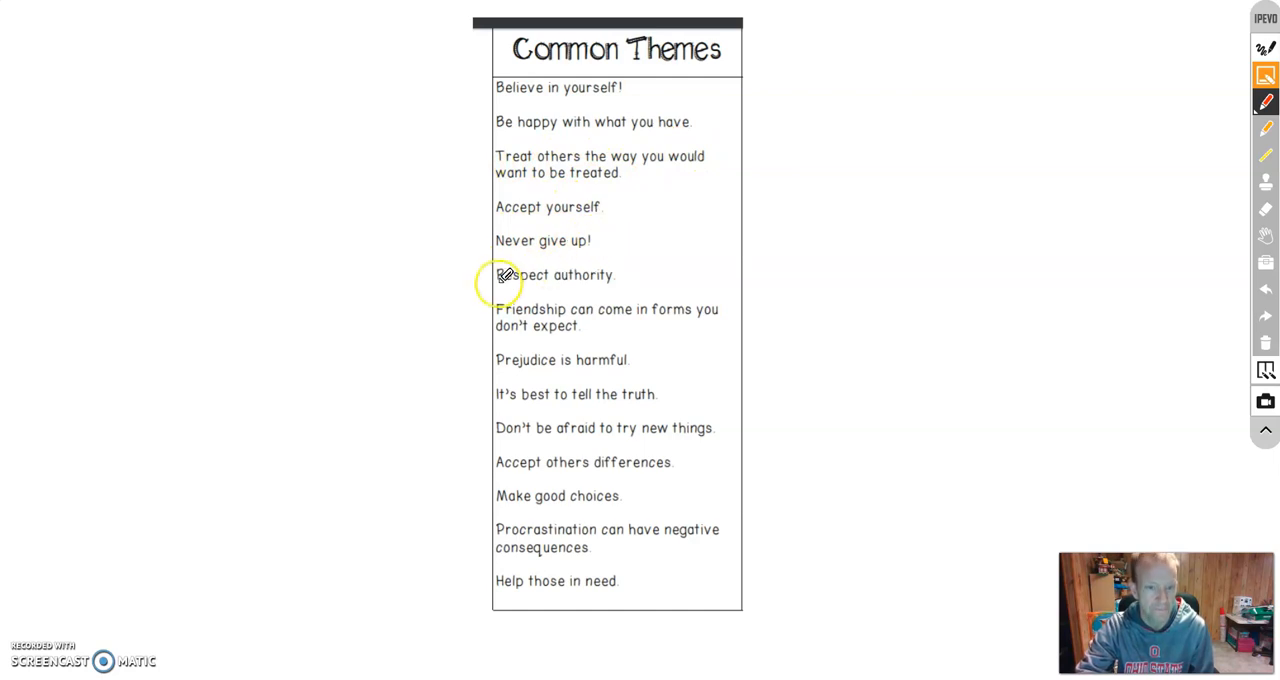
mouse_move(558, 297)
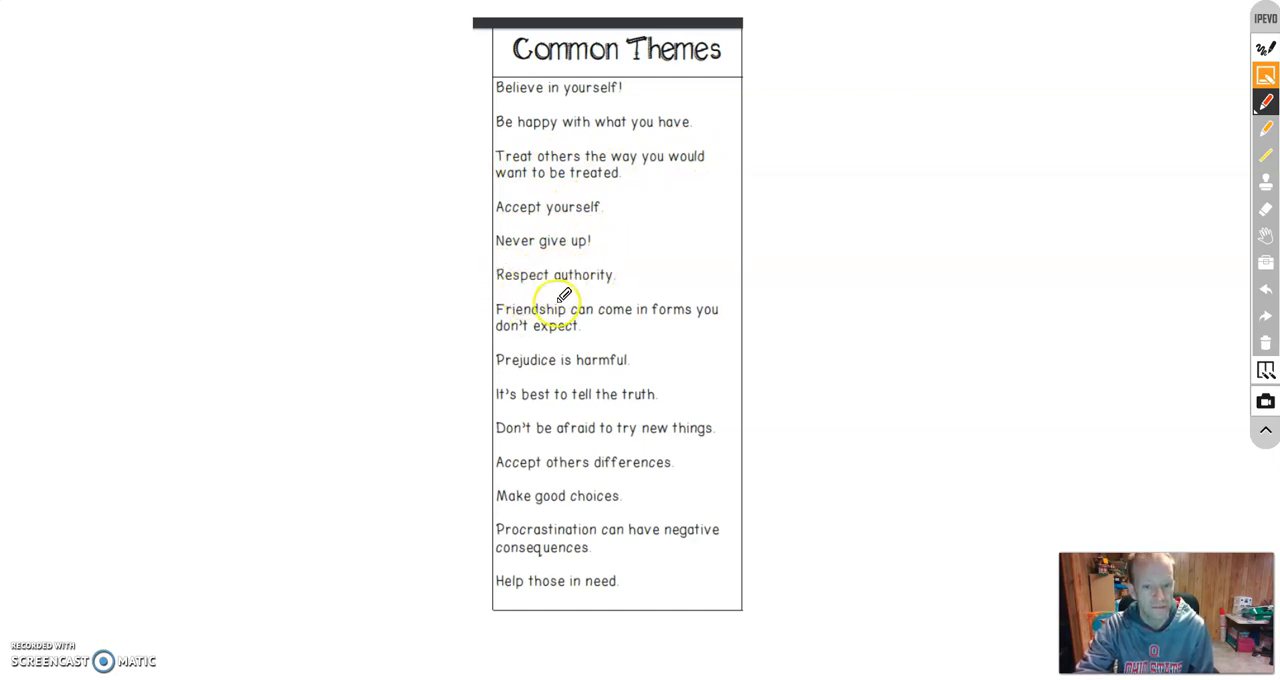
mouse_move(695, 315)
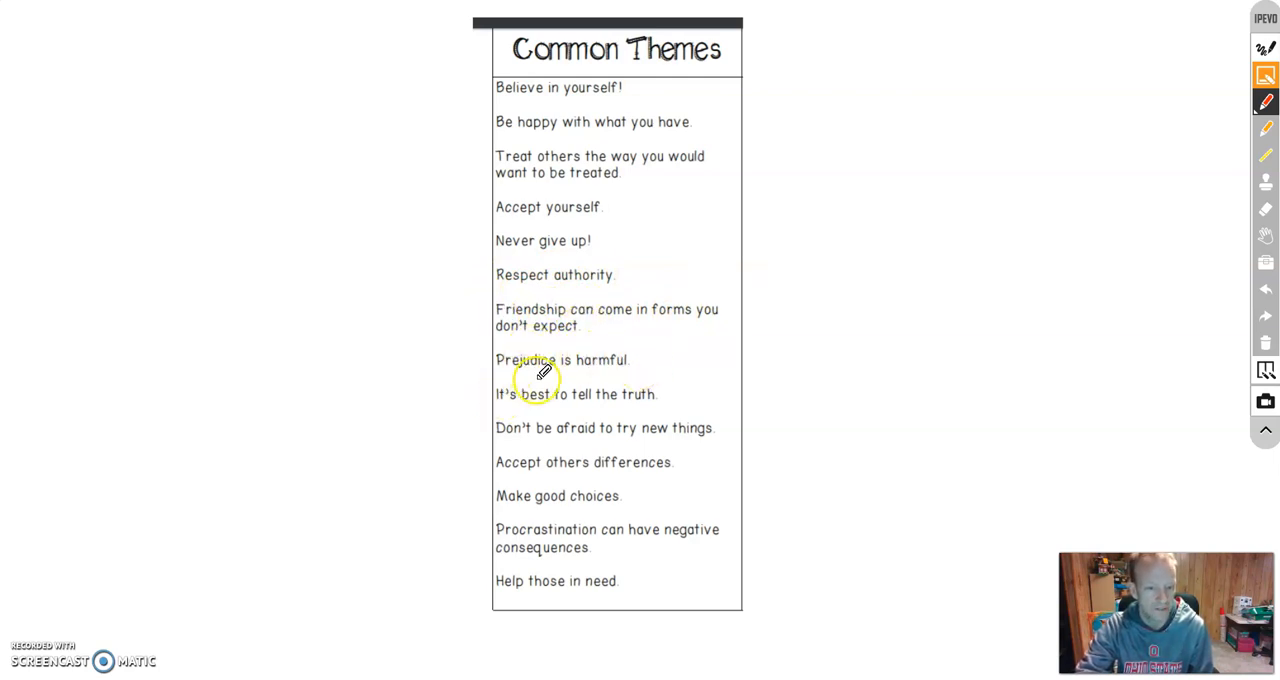
mouse_move(575, 413)
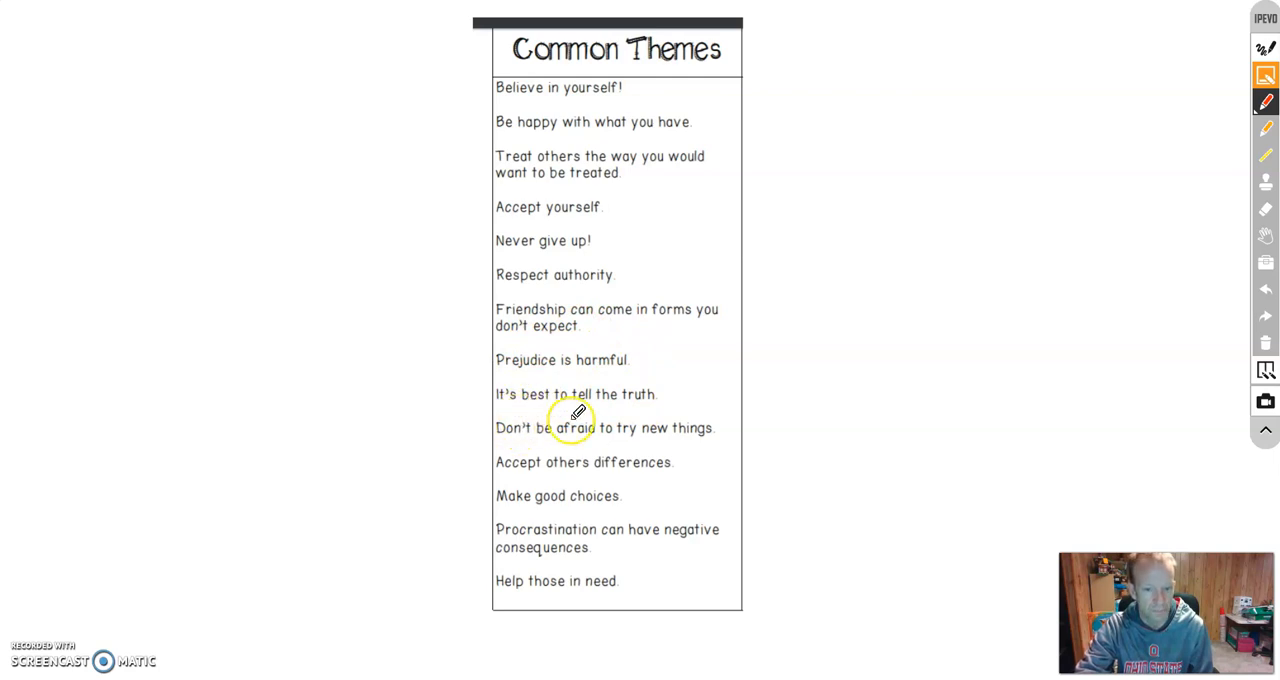
mouse_move(545, 438)
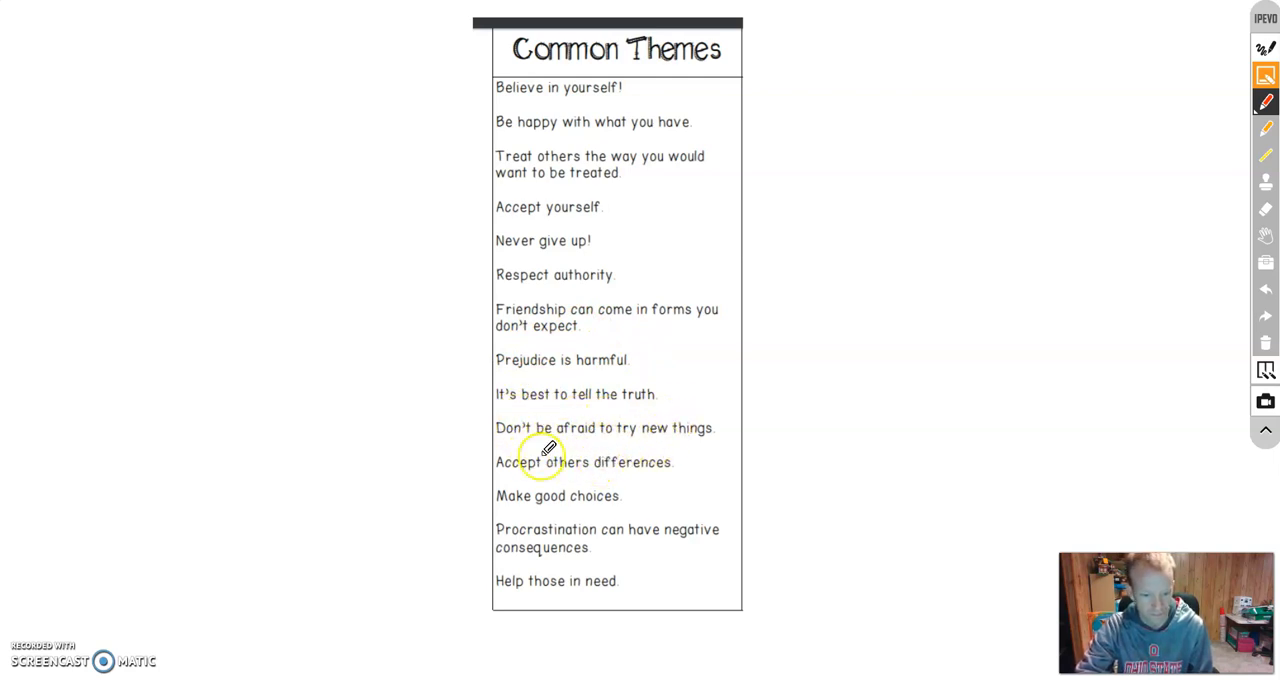
mouse_move(608, 496)
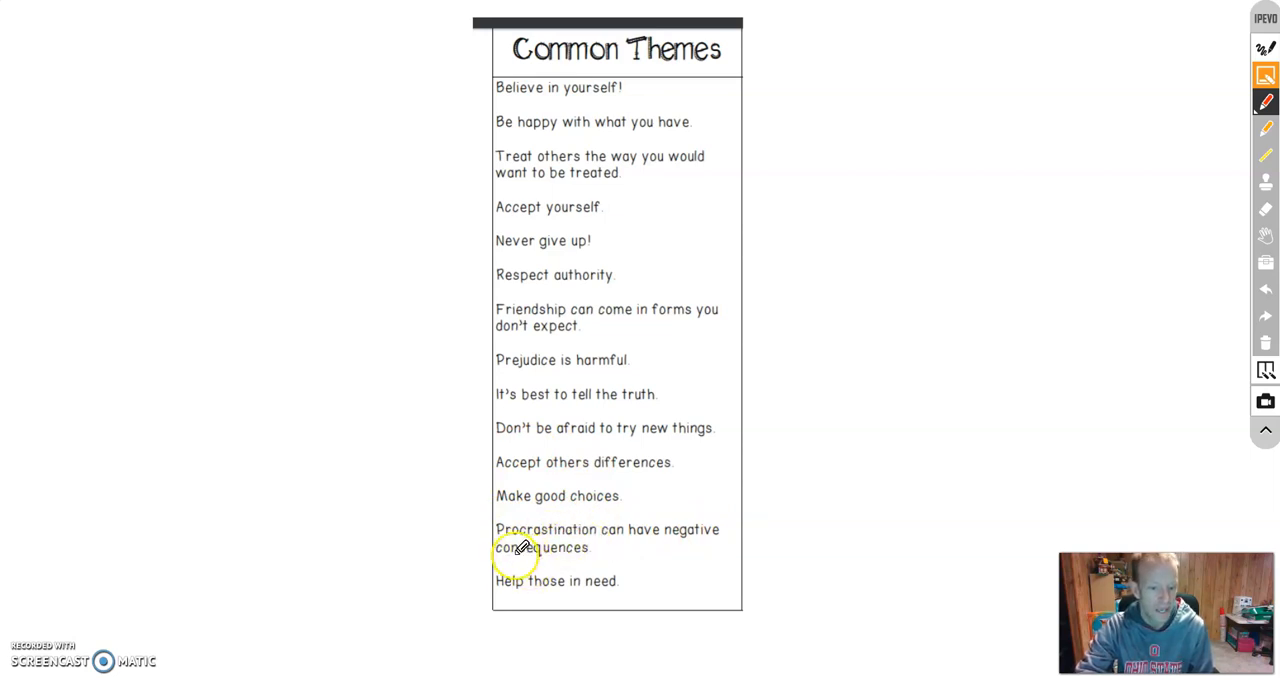
mouse_move(470, 80)
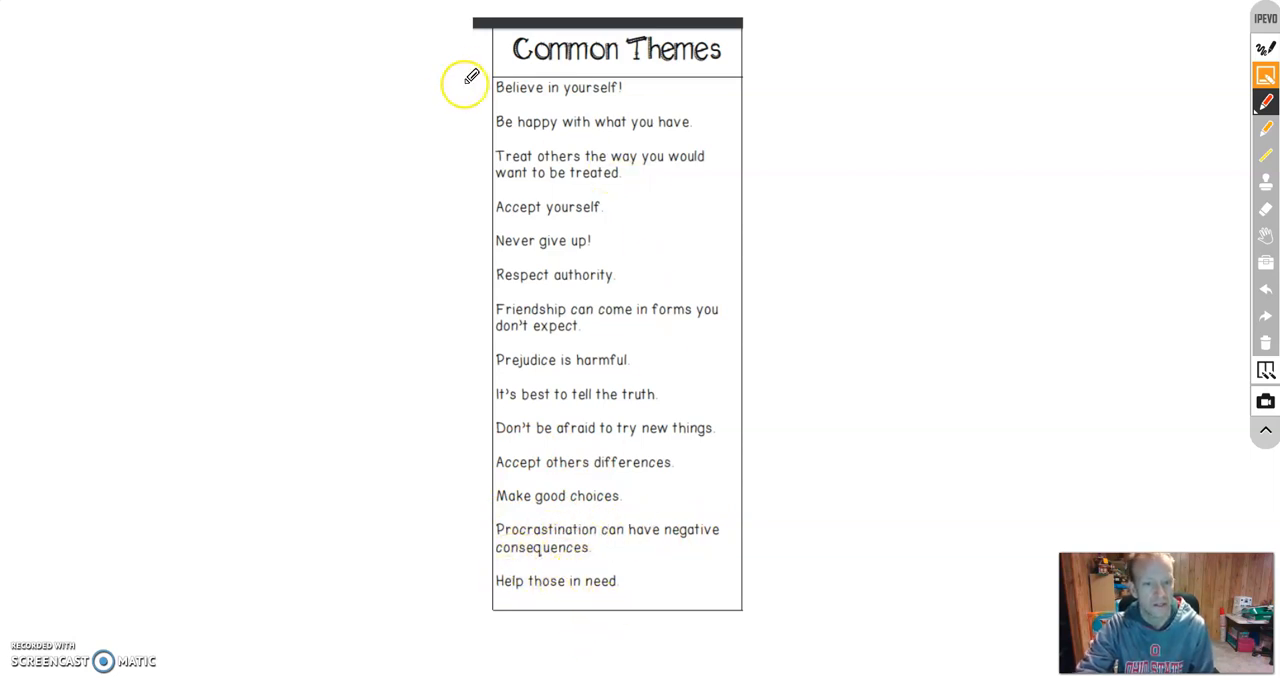
mouse_move(632, 120)
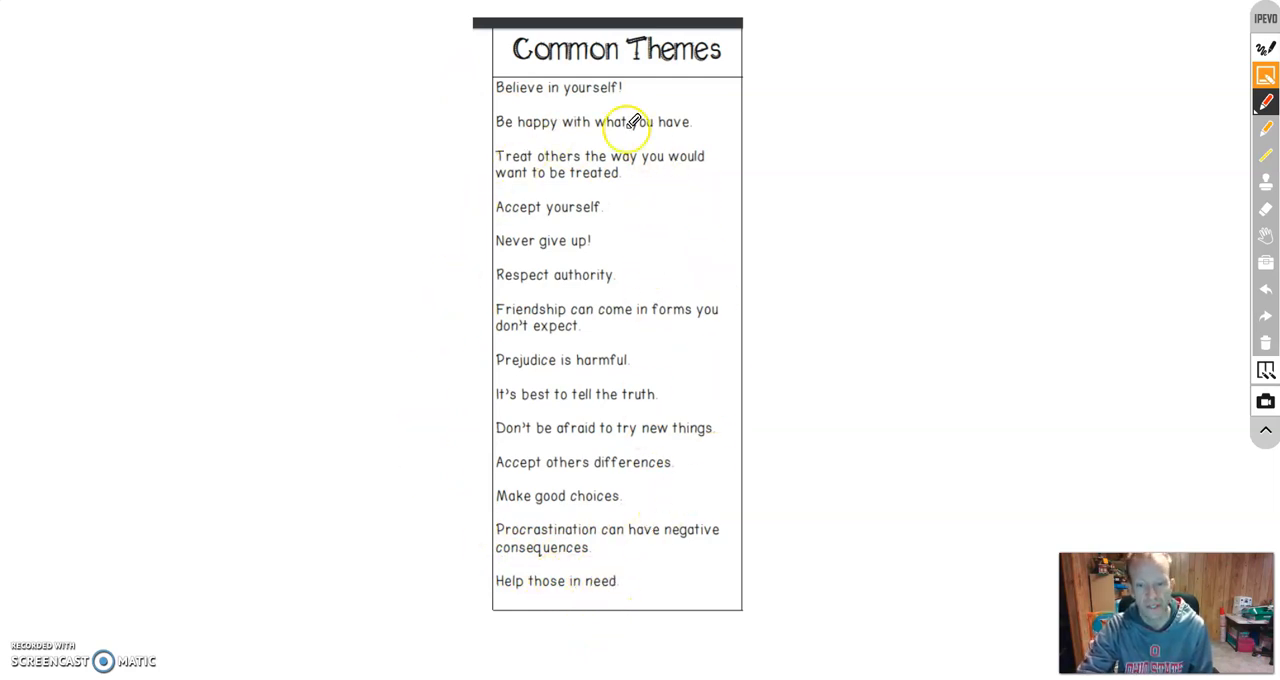
mouse_move(543, 240)
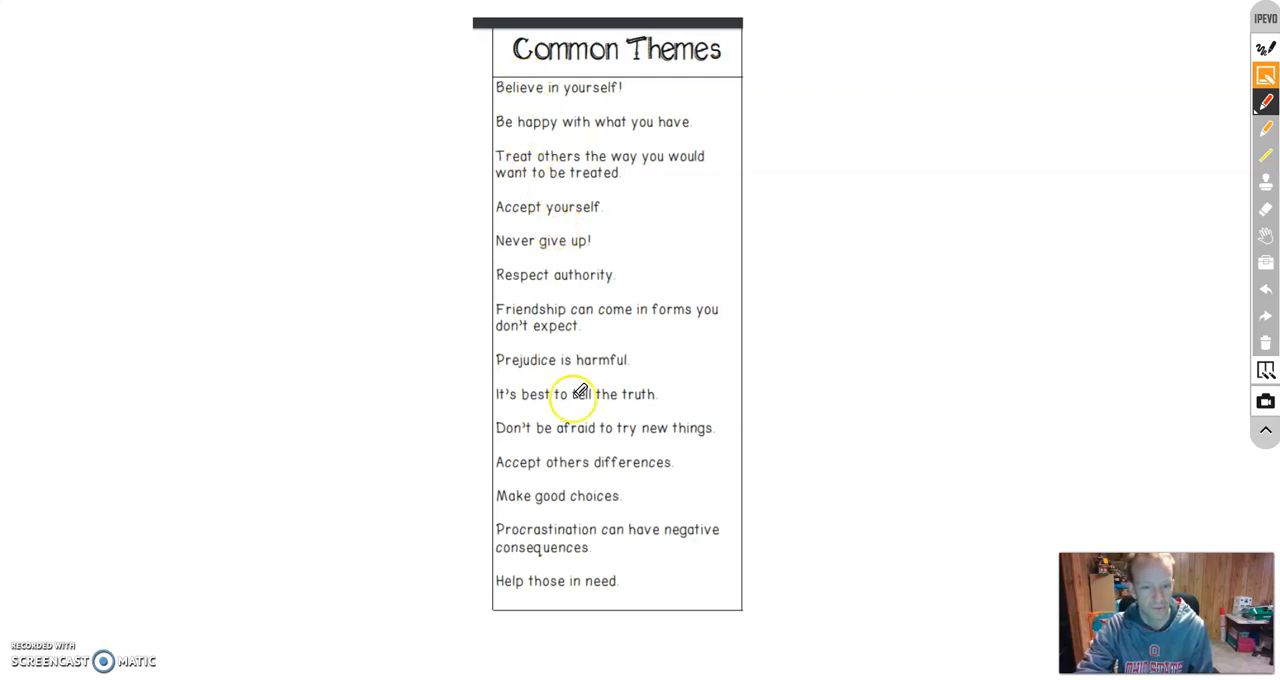
mouse_move(595, 495)
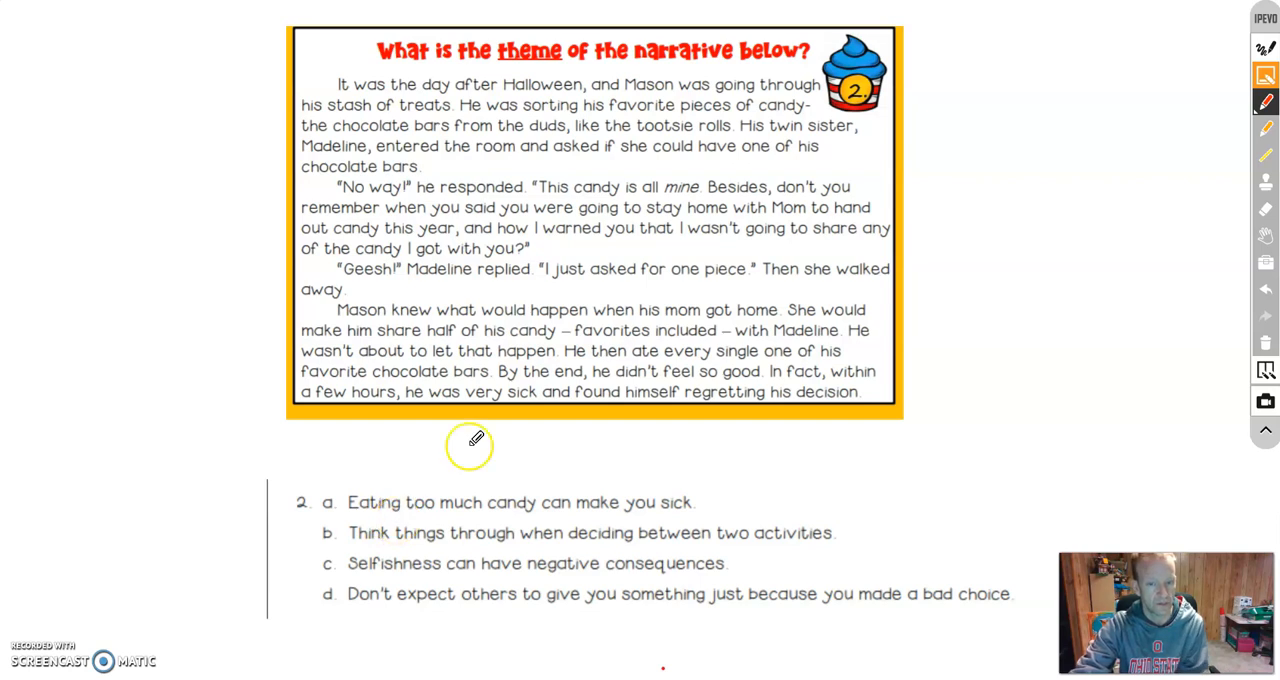
mouse_move(357, 72)
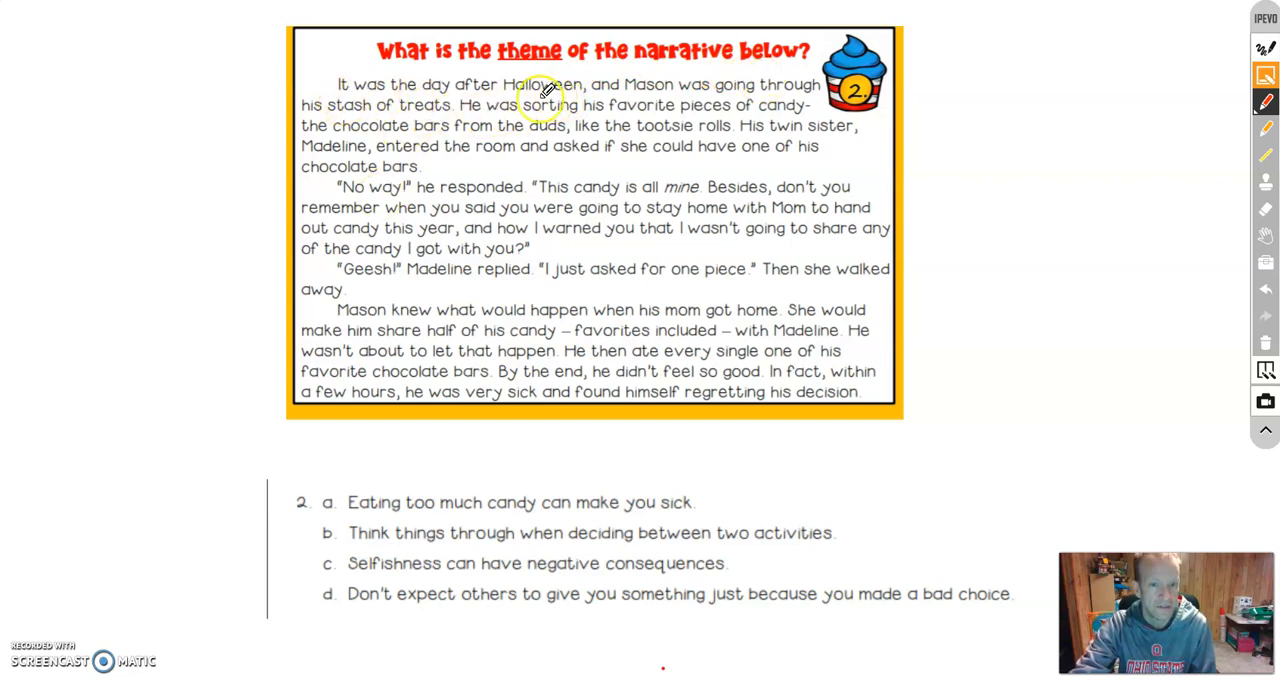
mouse_move(770, 95)
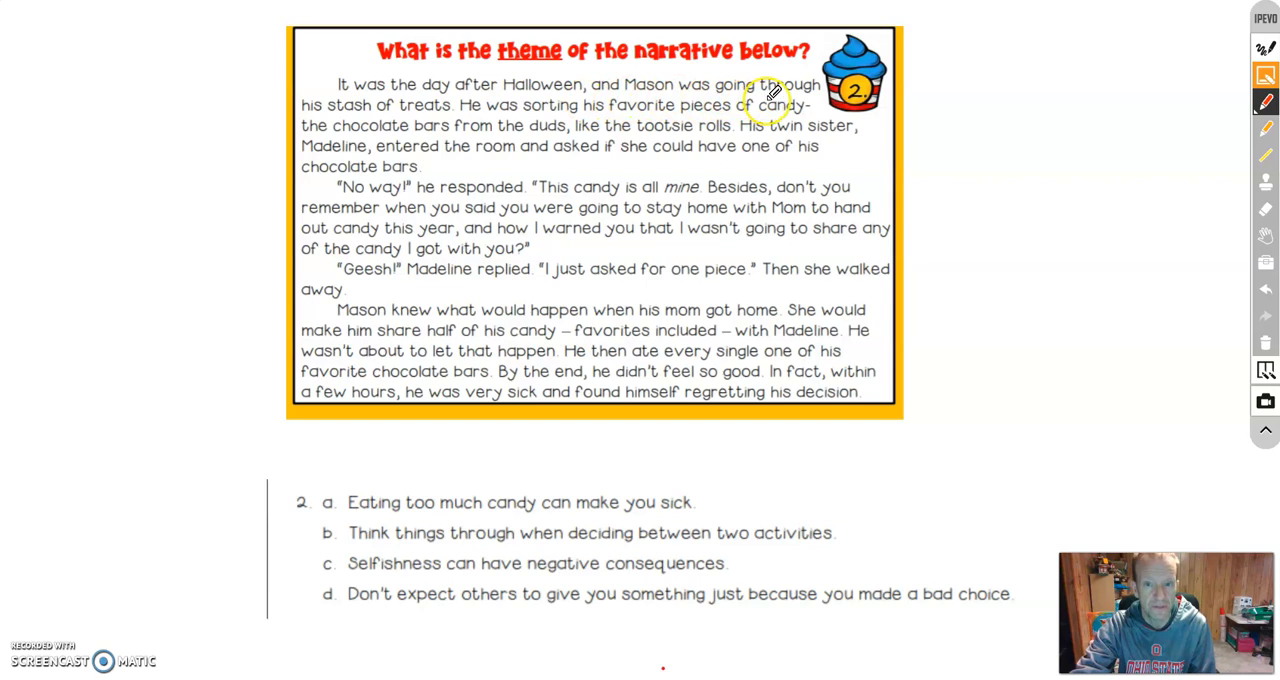
mouse_move(510, 120)
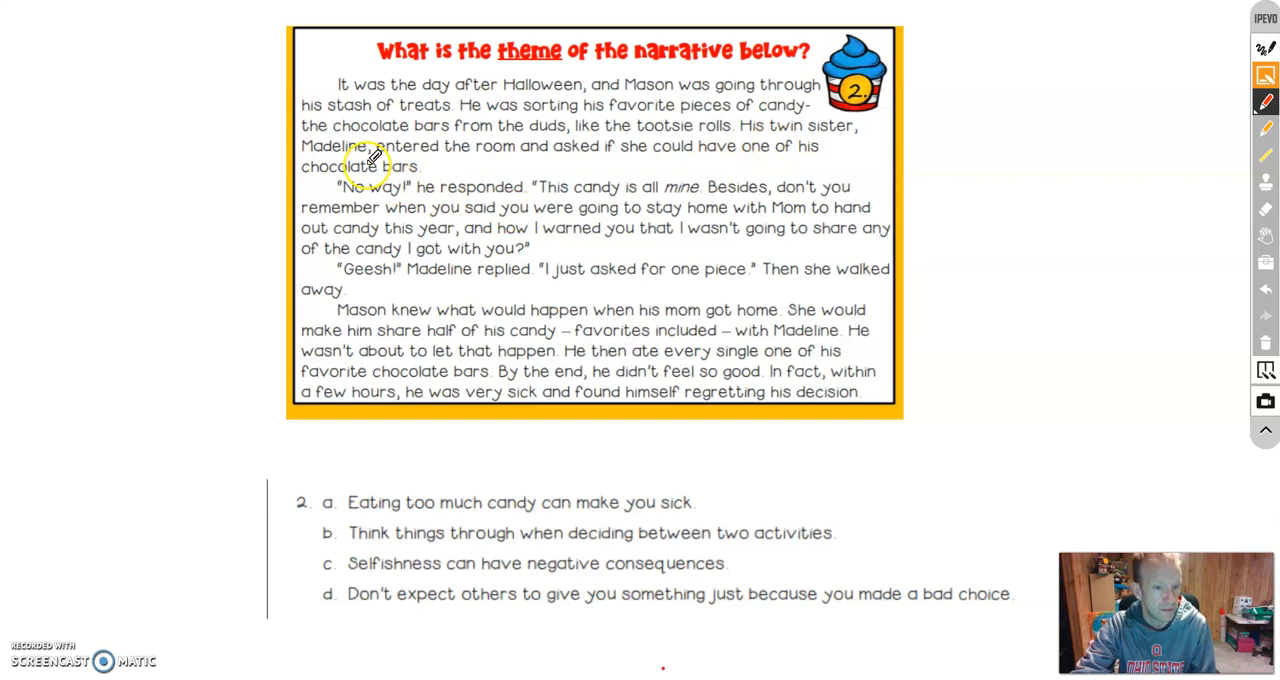
mouse_move(418, 197)
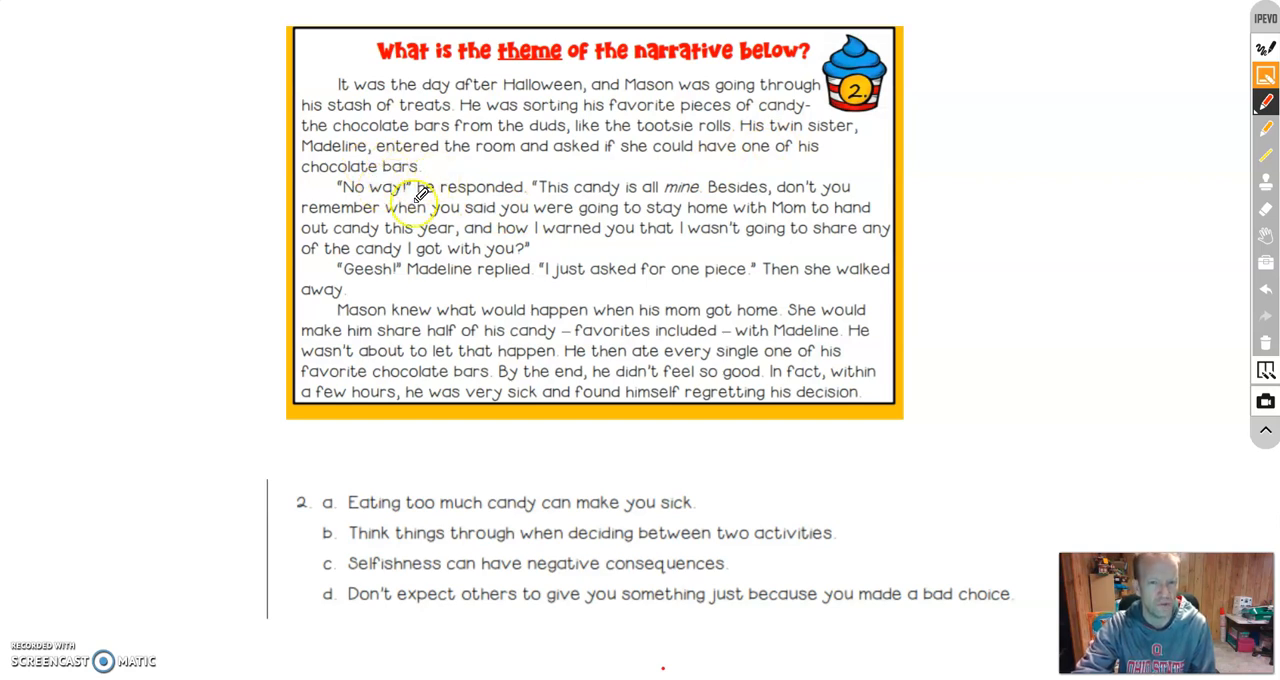
mouse_move(575, 240)
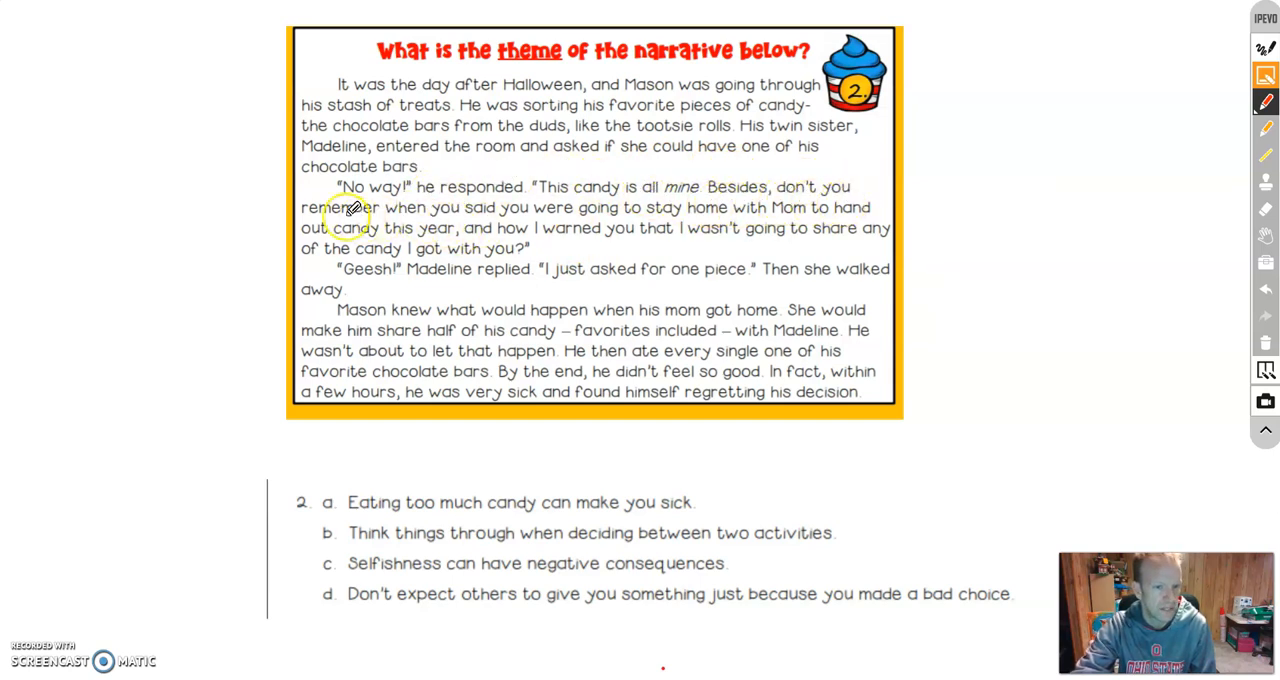
mouse_move(510, 217)
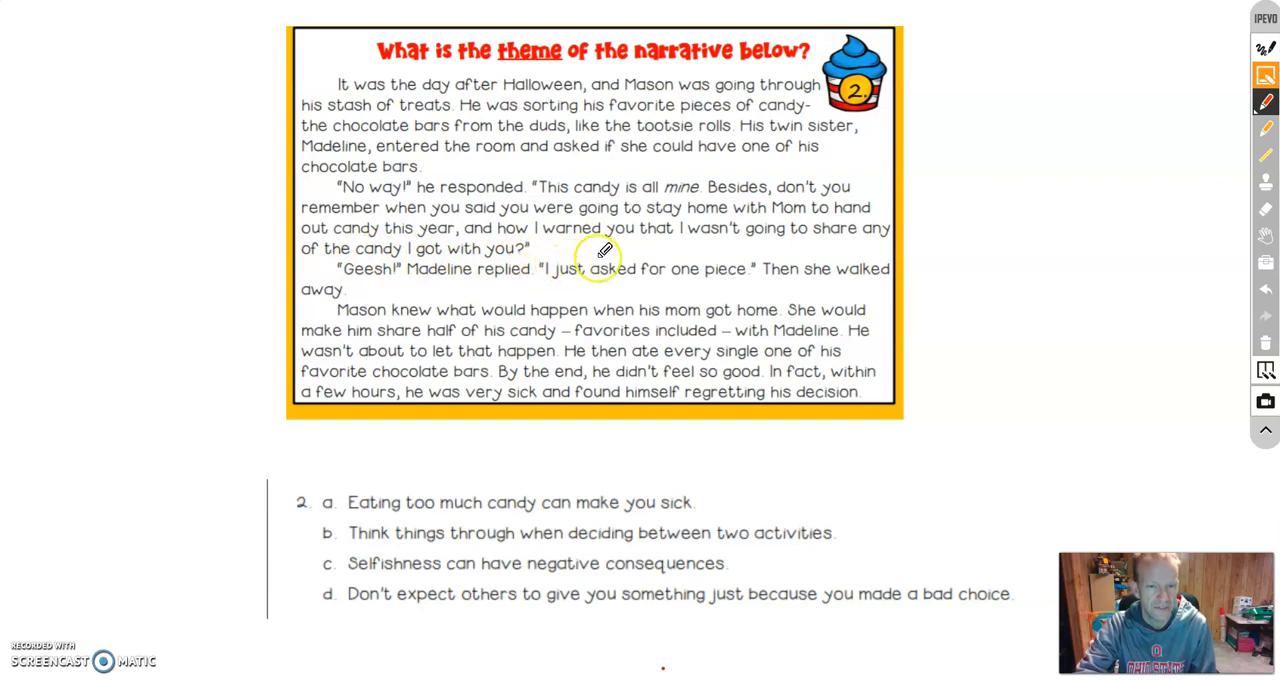
mouse_move(533, 270)
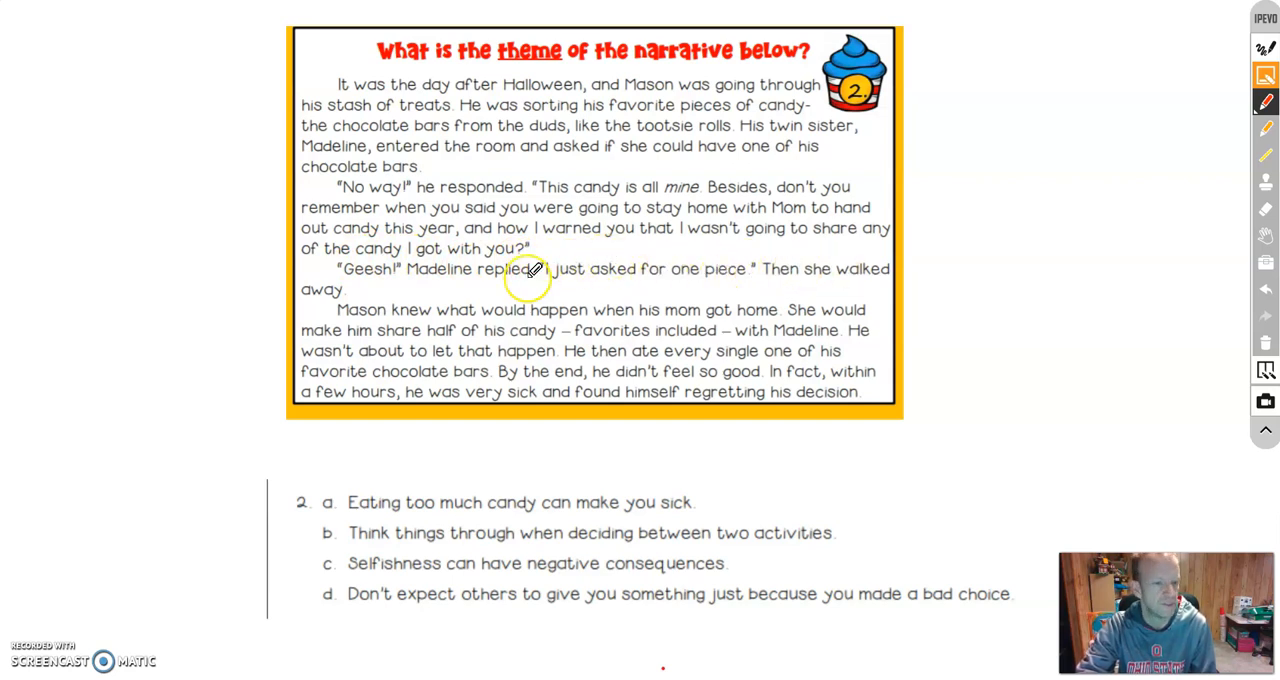
mouse_move(460, 290)
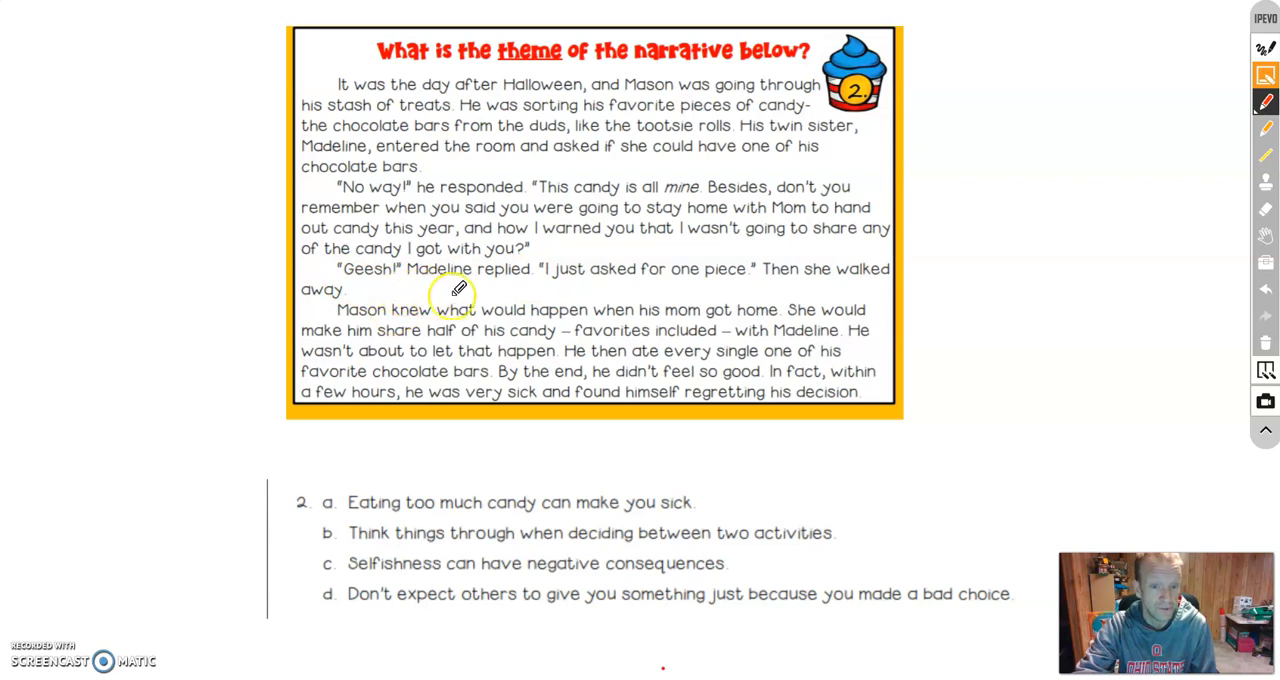
mouse_move(705, 300)
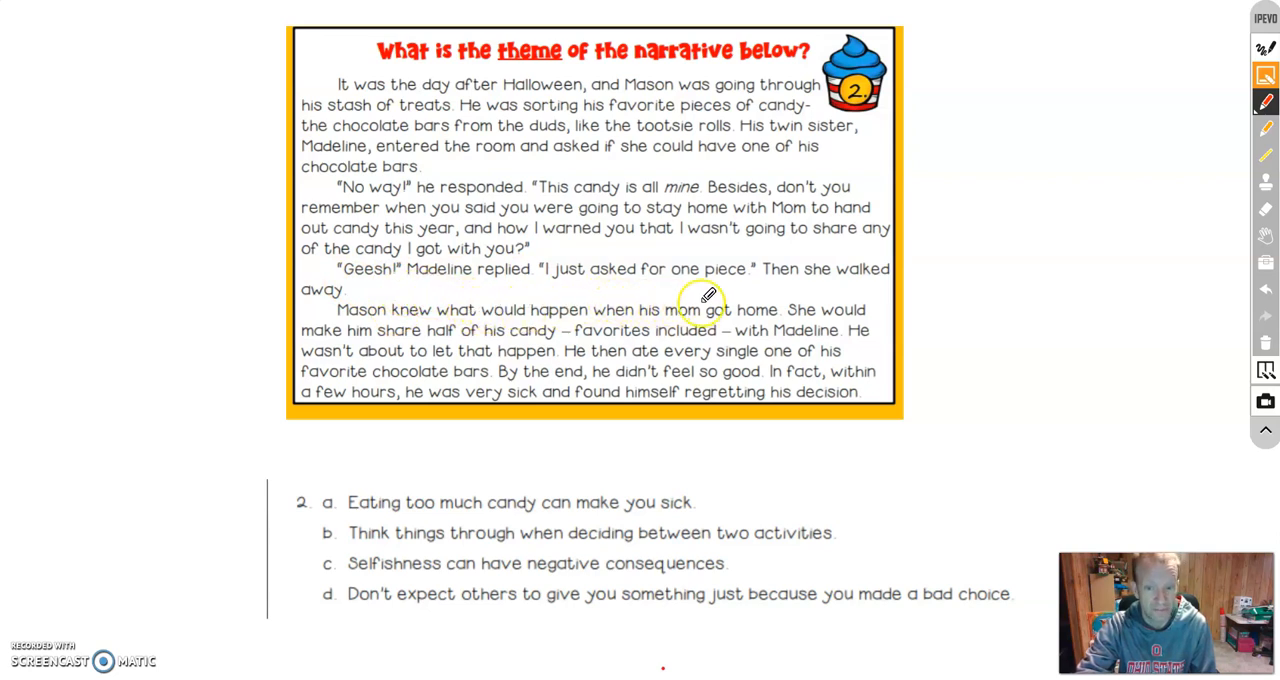
mouse_move(352, 315)
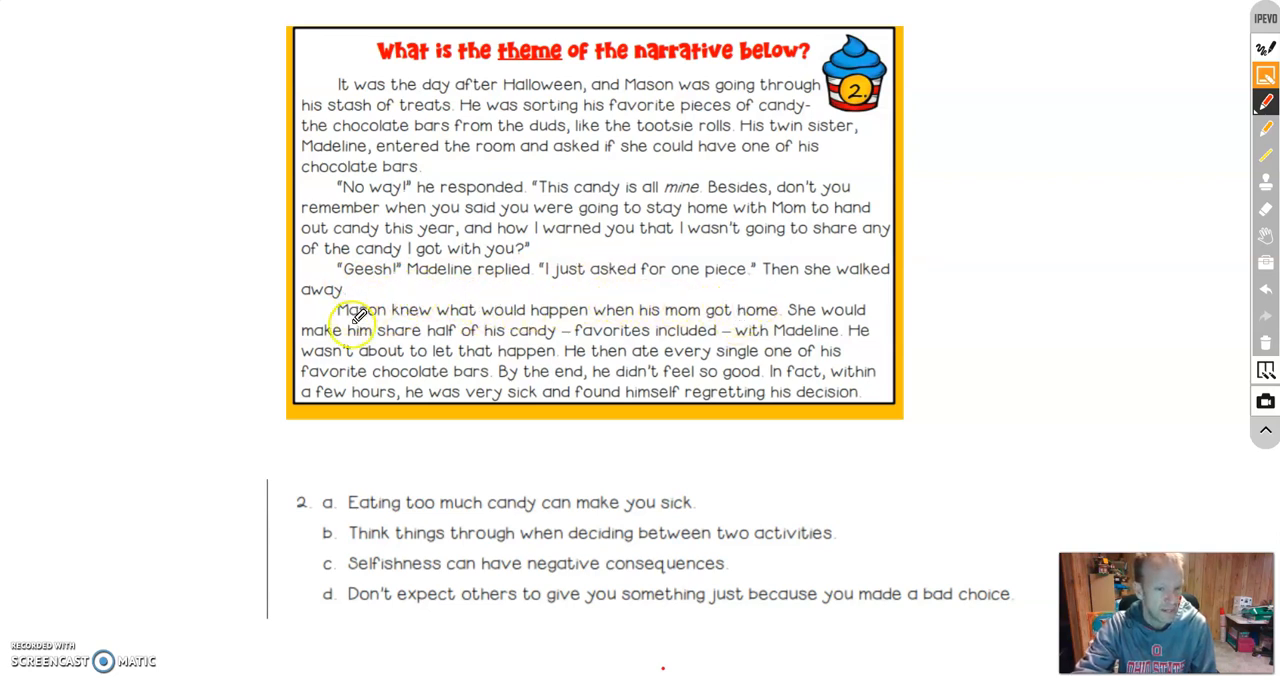
mouse_move(620, 307)
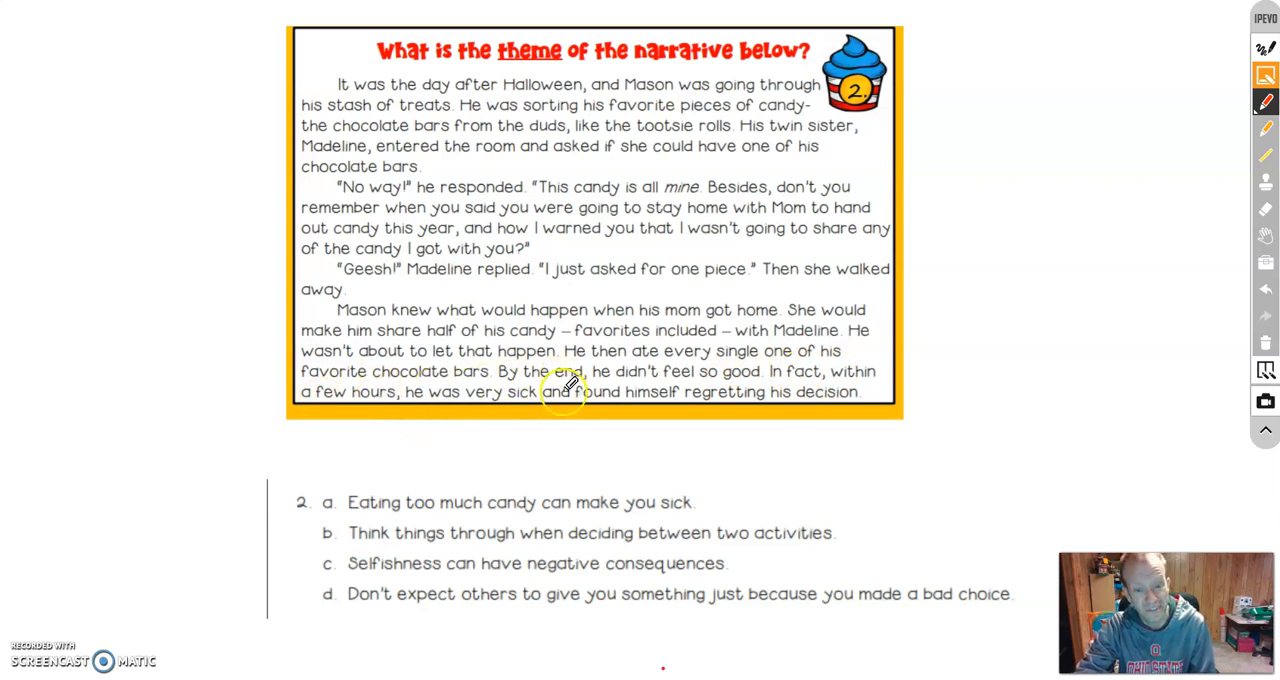
mouse_move(690, 400)
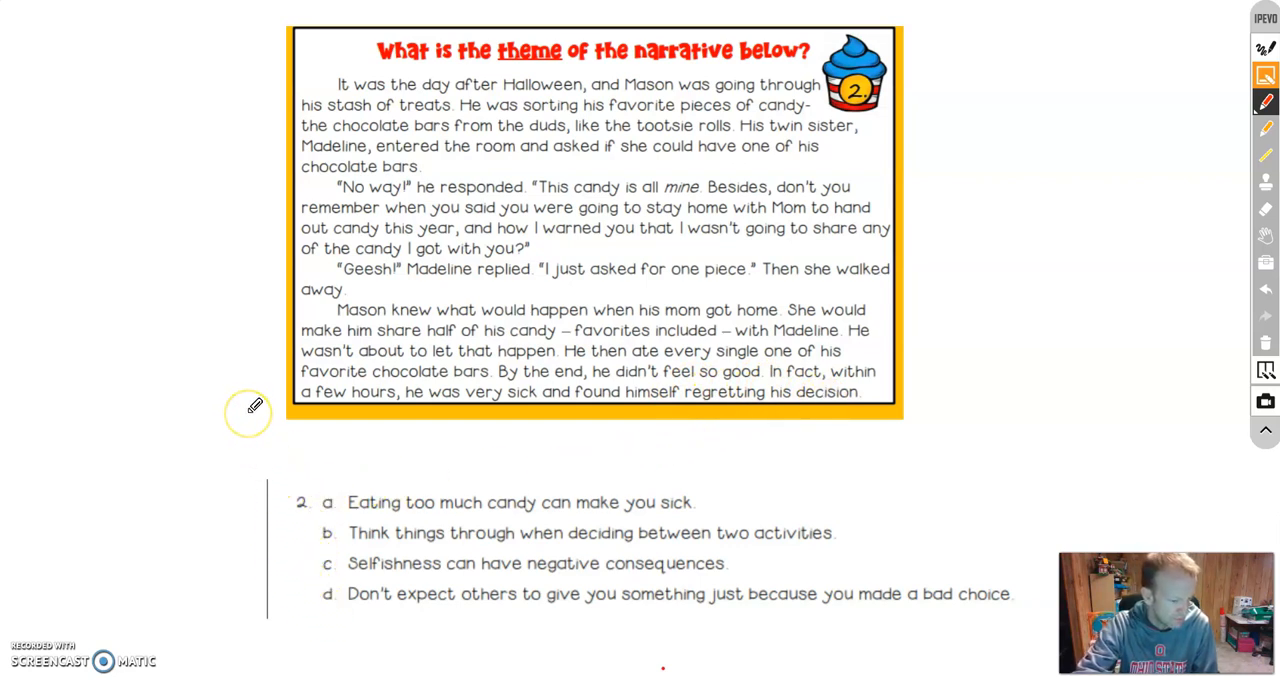
mouse_move(255, 405)
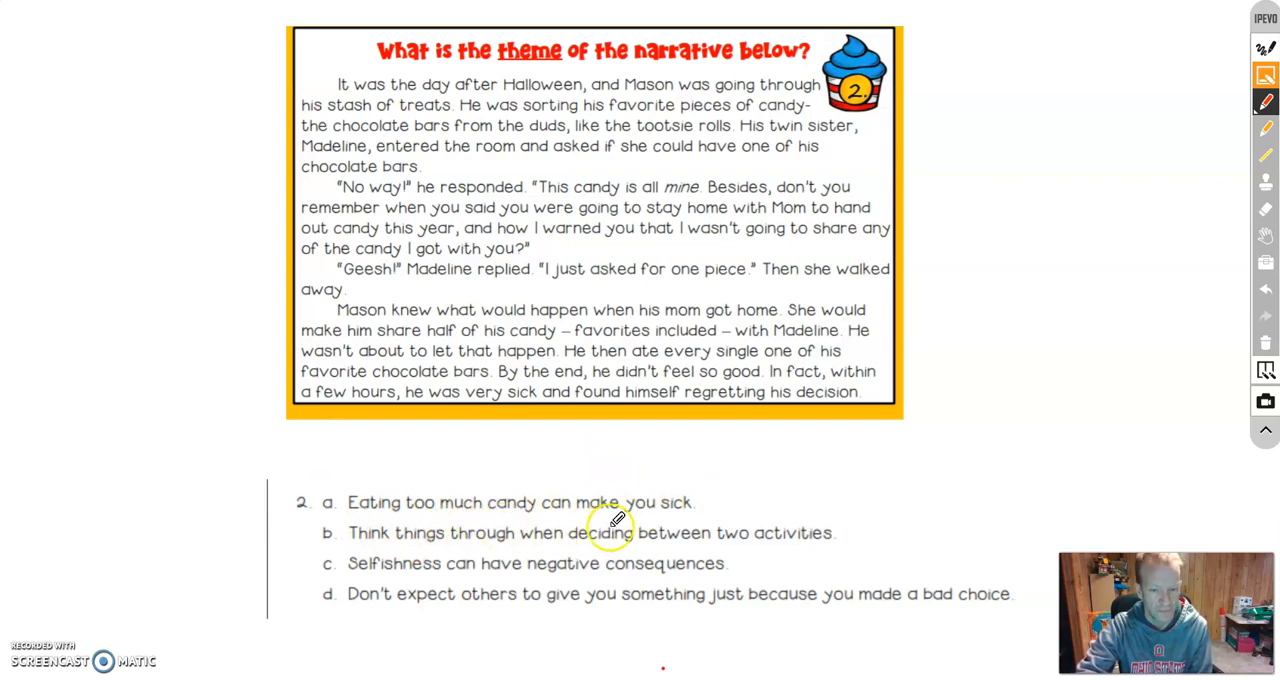
mouse_move(780, 525)
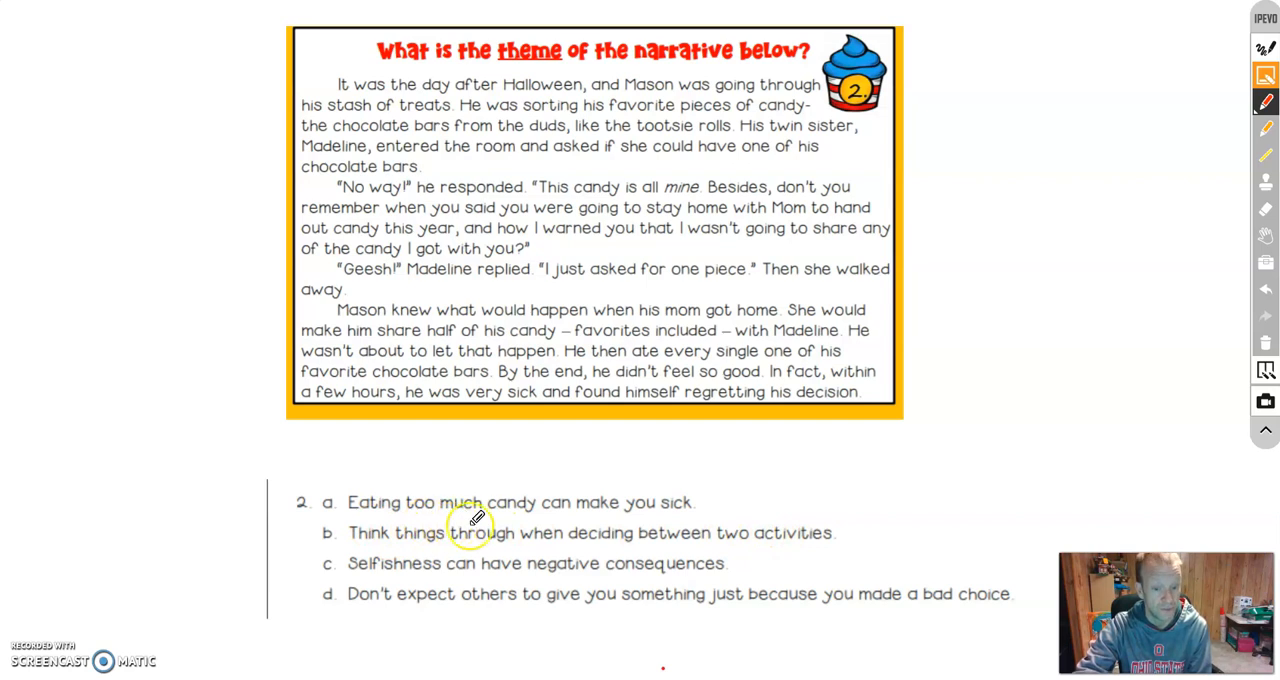
mouse_move(810, 533)
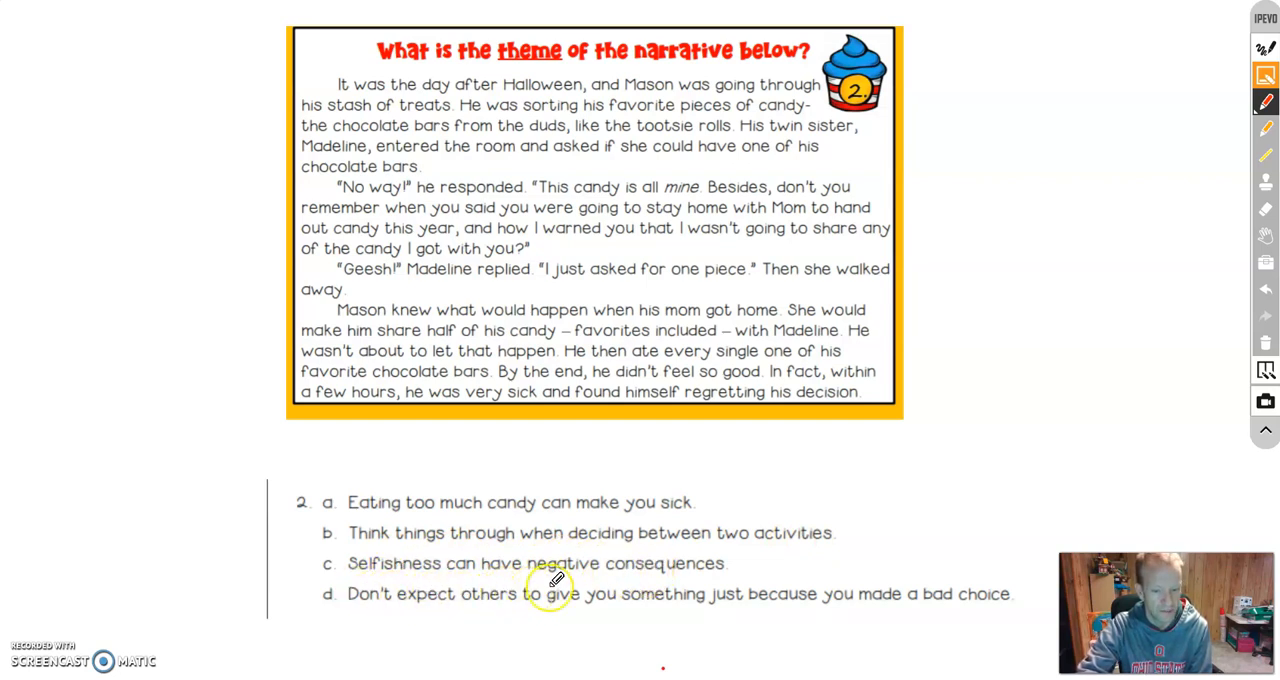
mouse_move(925, 593)
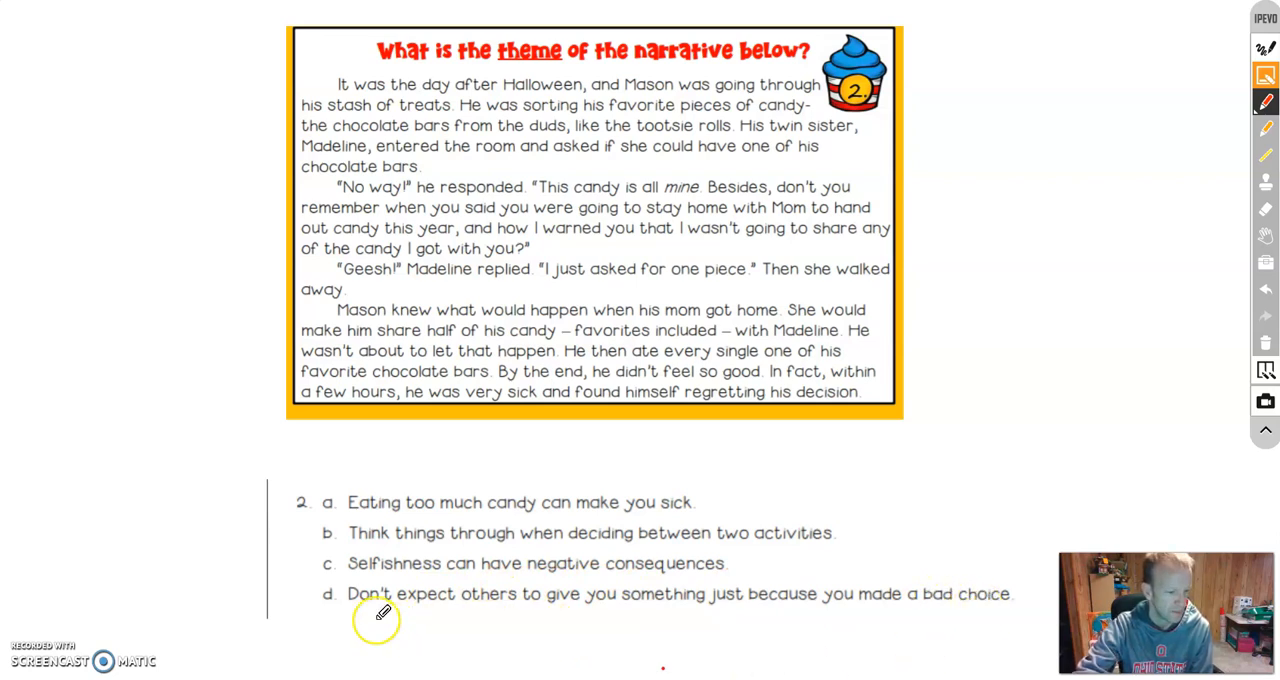
mouse_move(330, 570)
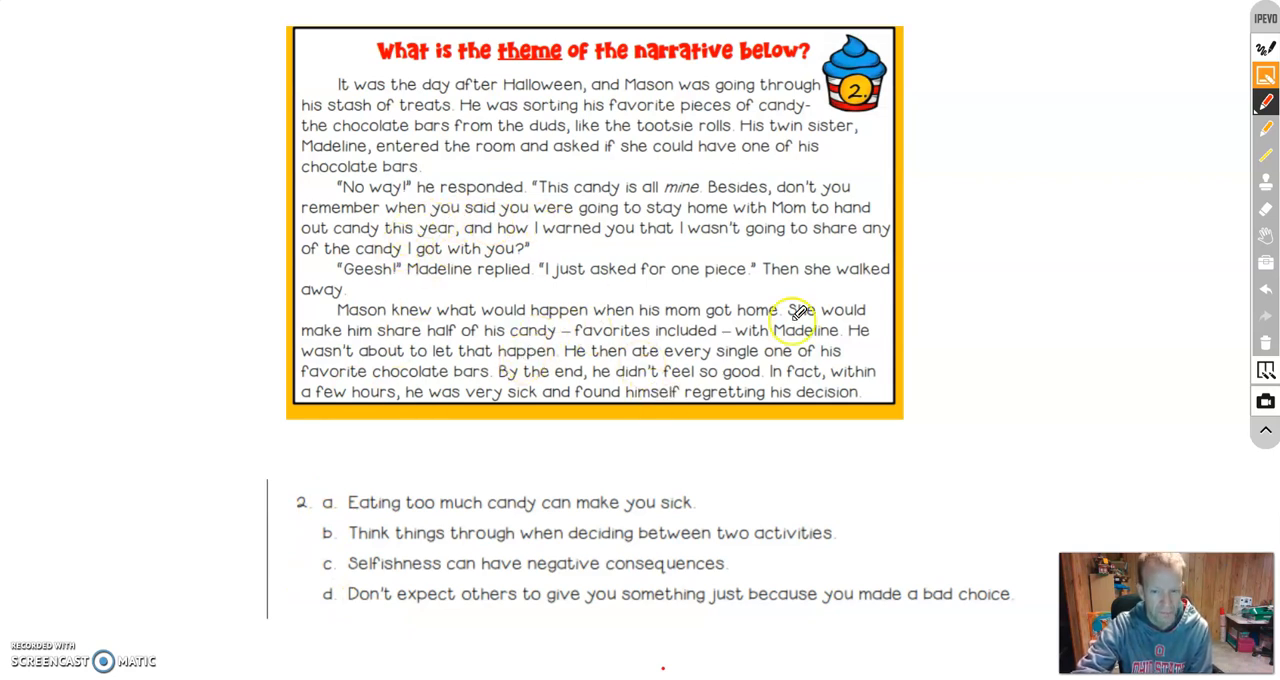
mouse_move(845, 528)
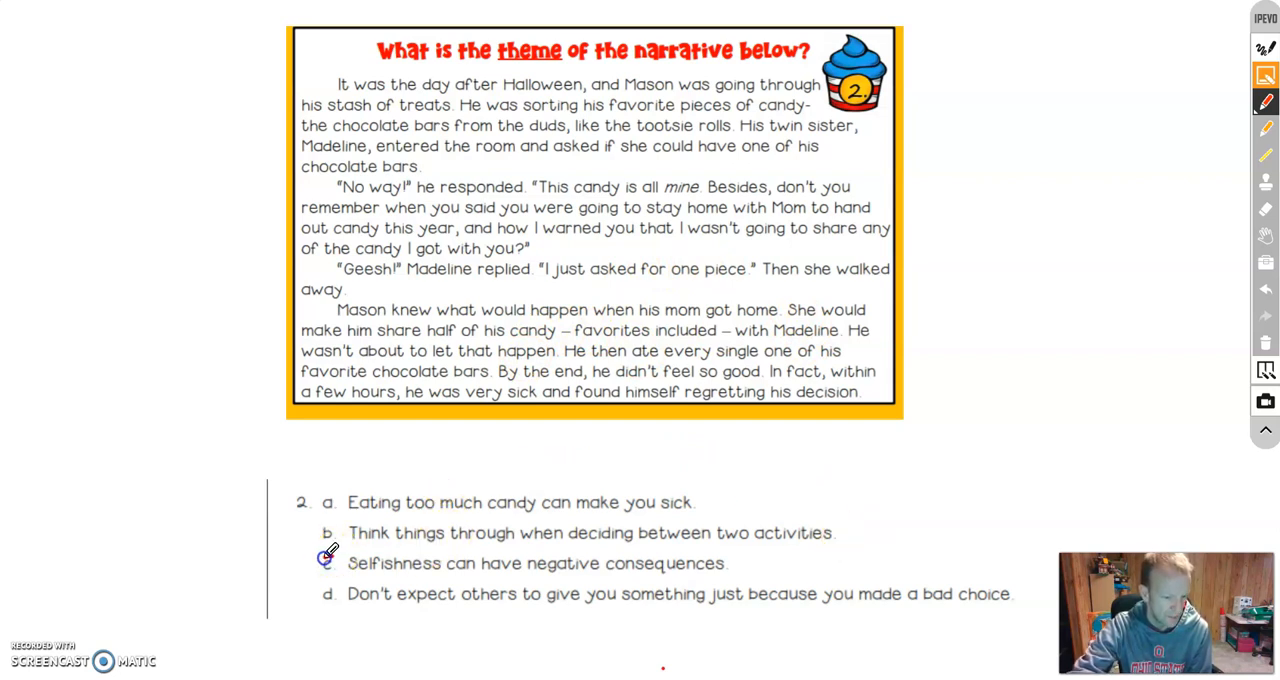
Draw a red loop around the letter c beside 'Selfishness can have negative consequences'
left_click_drag(340, 575, 320, 555)
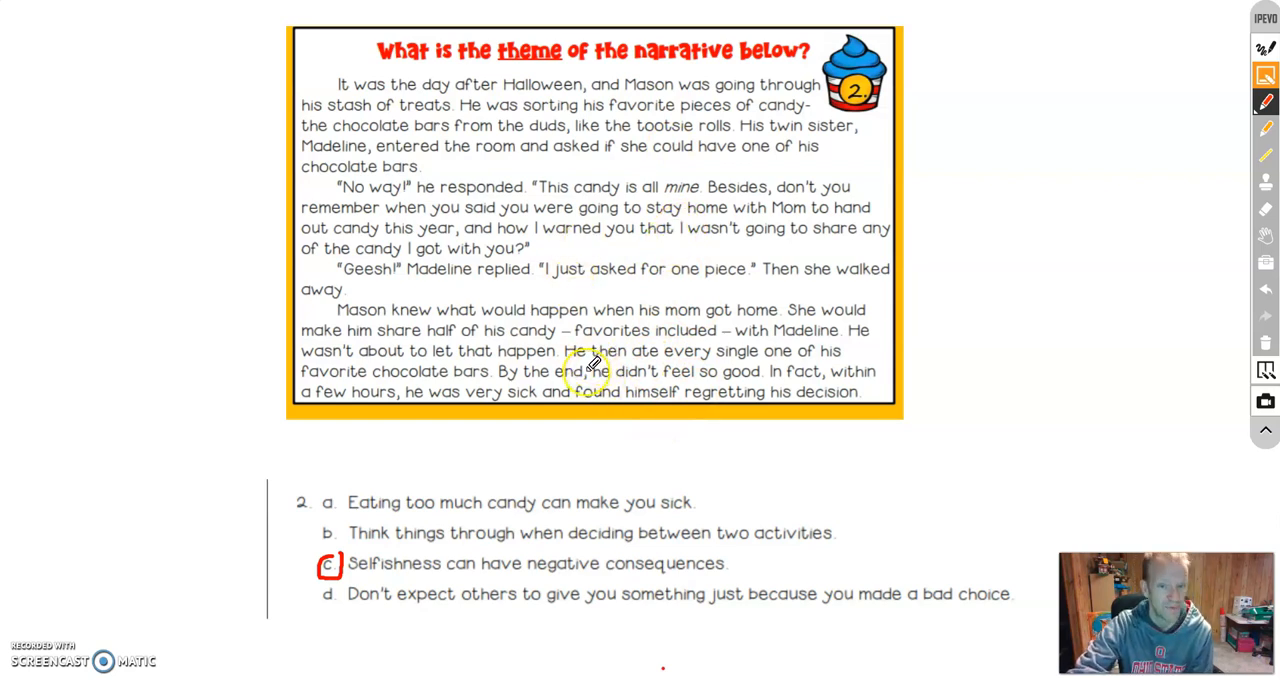
mouse_move(725, 385)
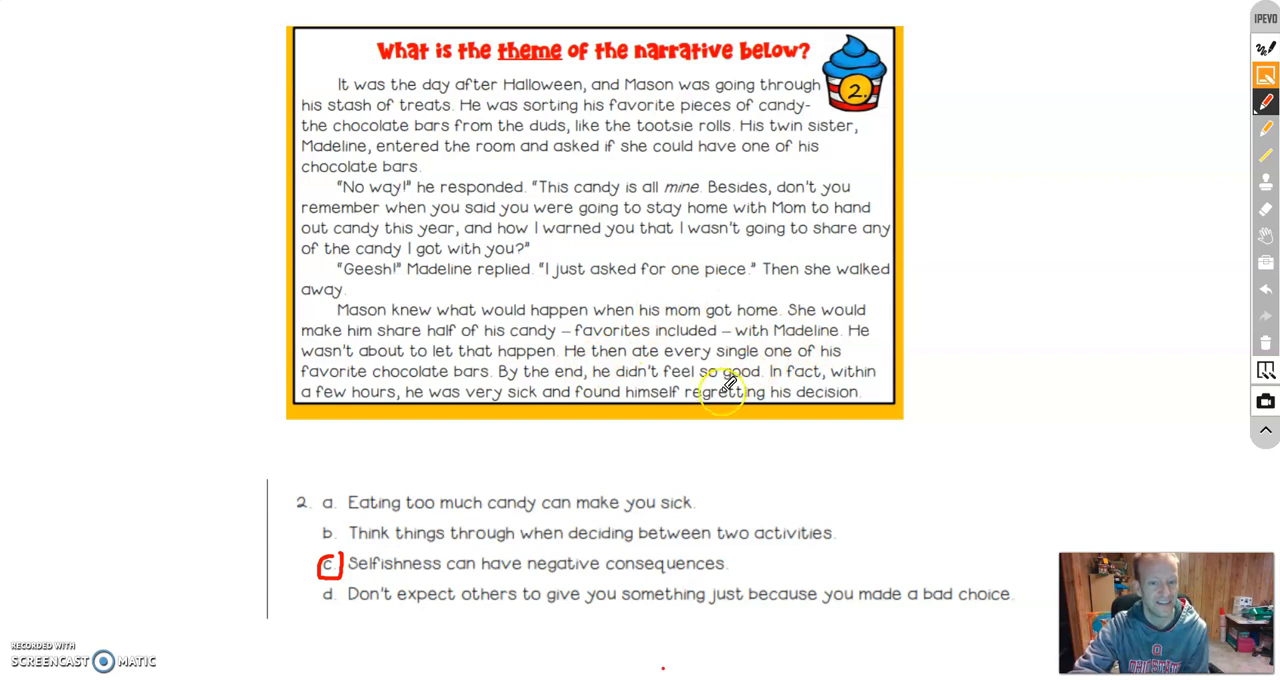
mouse_move(600, 375)
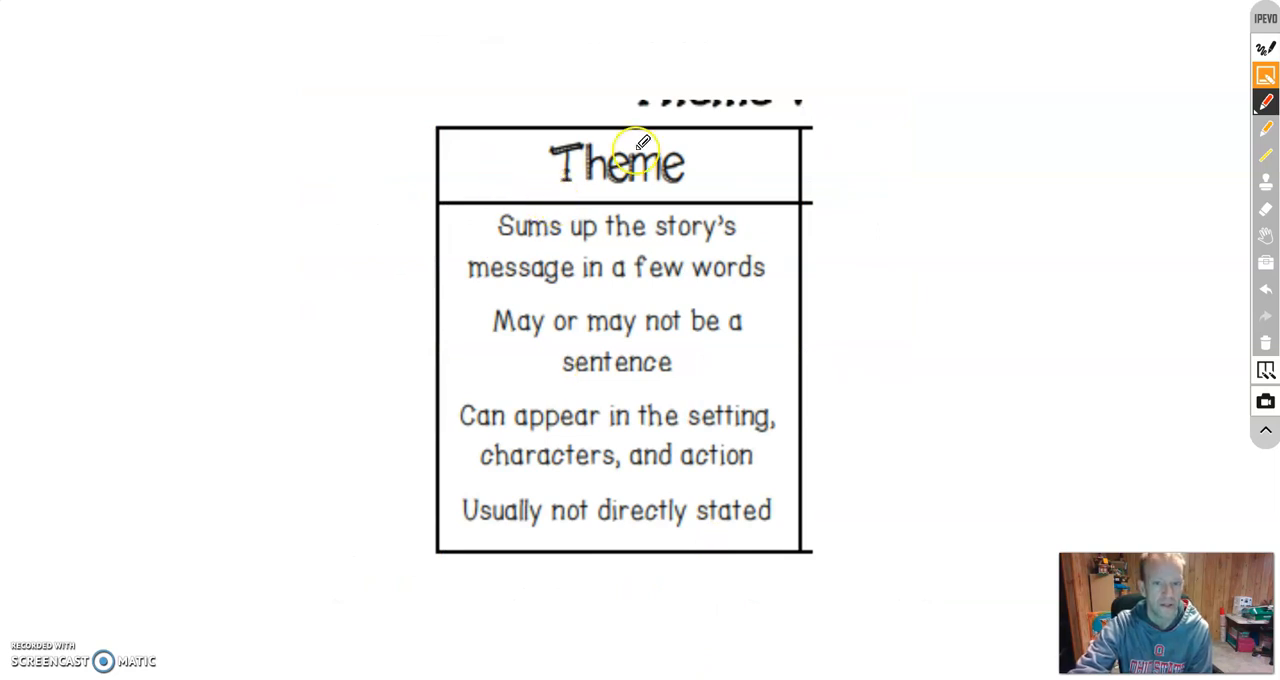
mouse_move(735, 275)
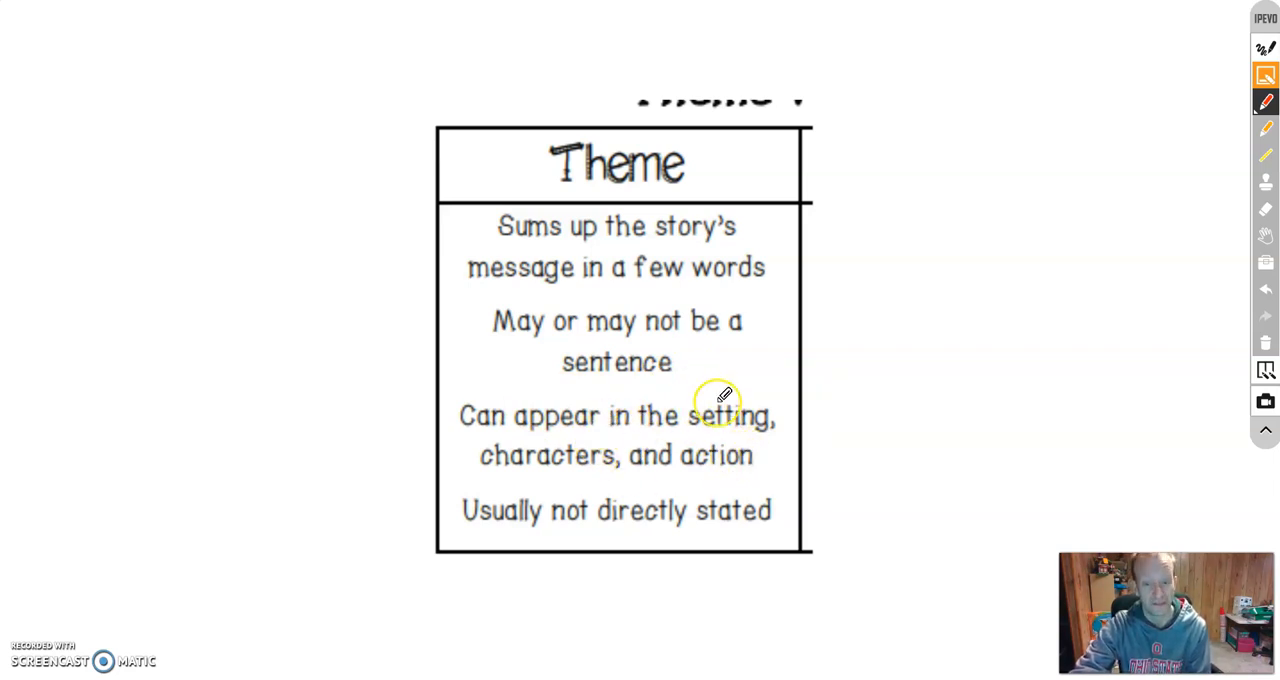
mouse_move(490, 490)
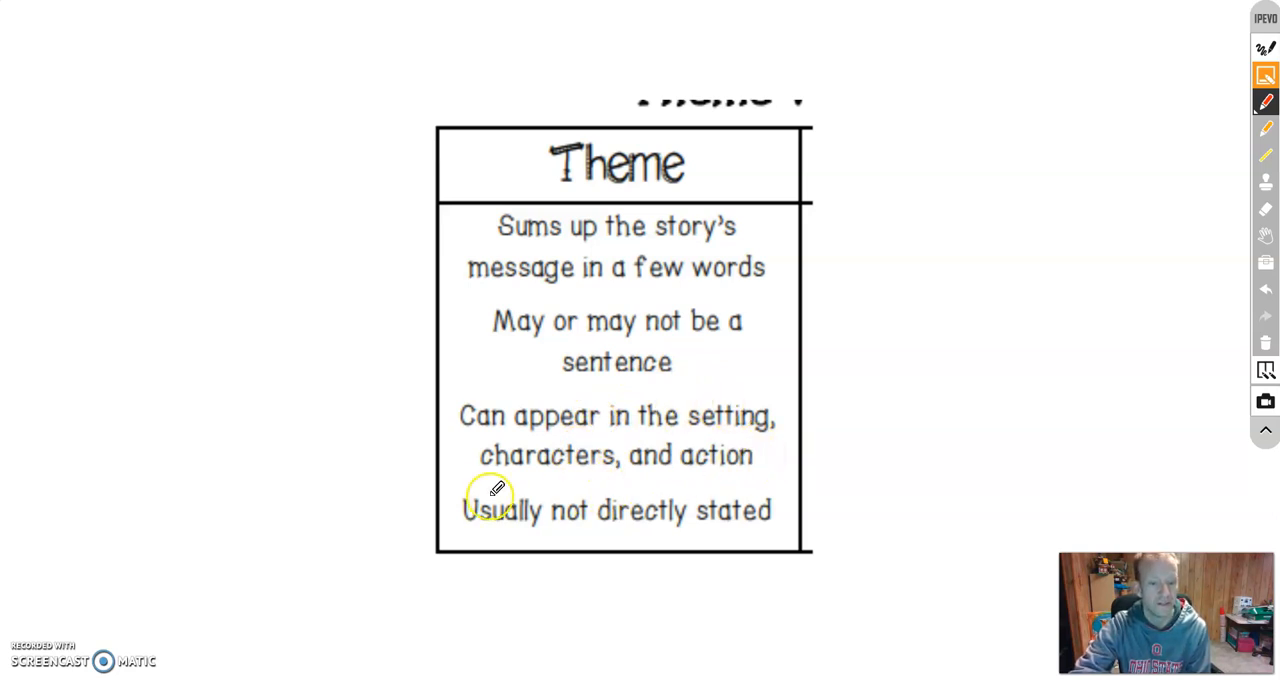
mouse_move(752, 505)
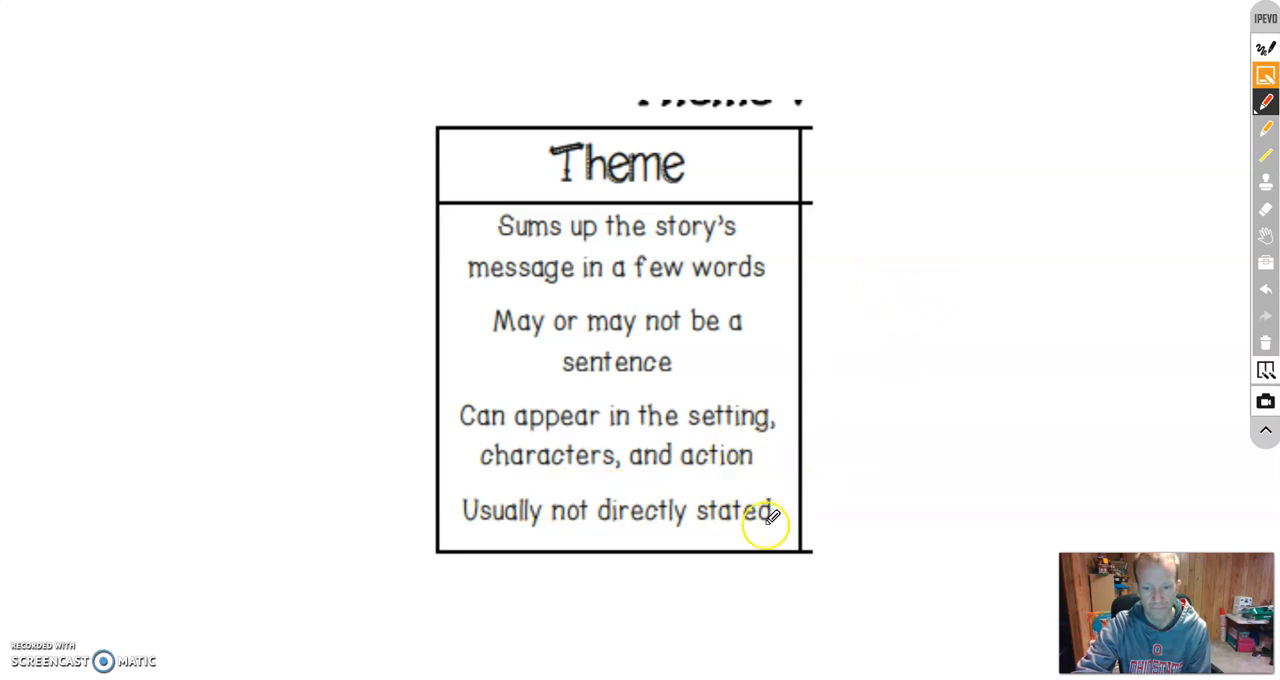
mouse_move(848, 390)
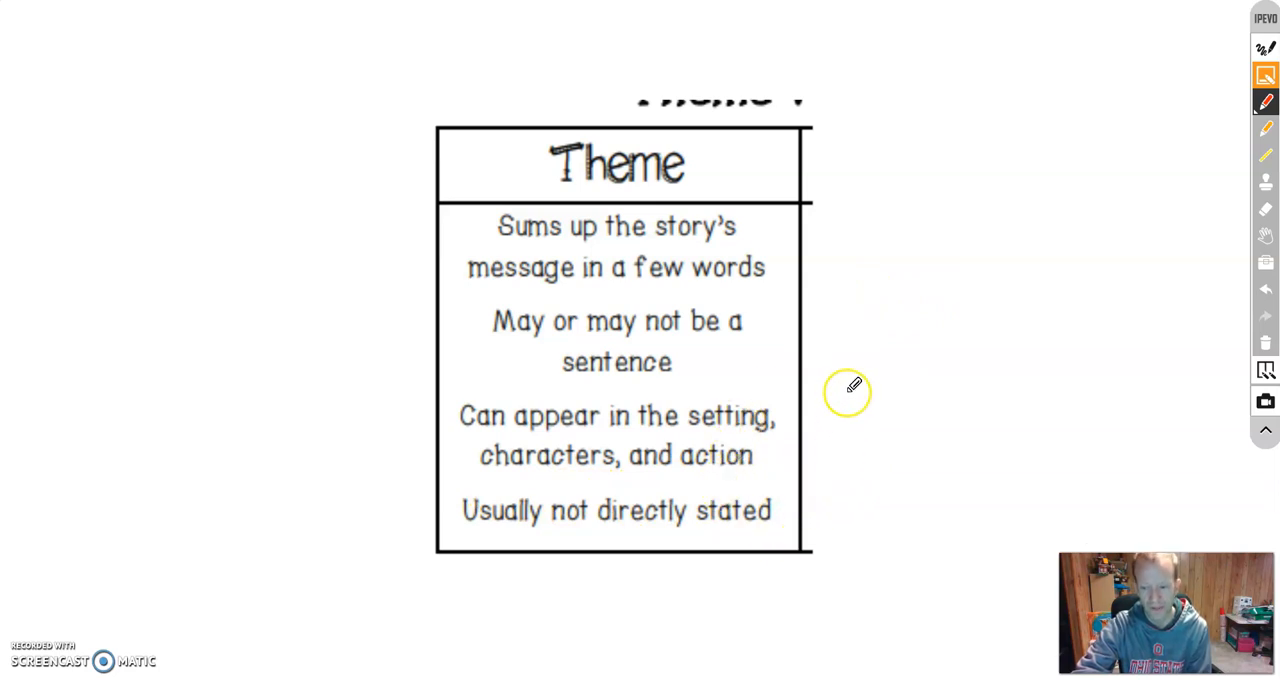
mouse_move(56, 447)
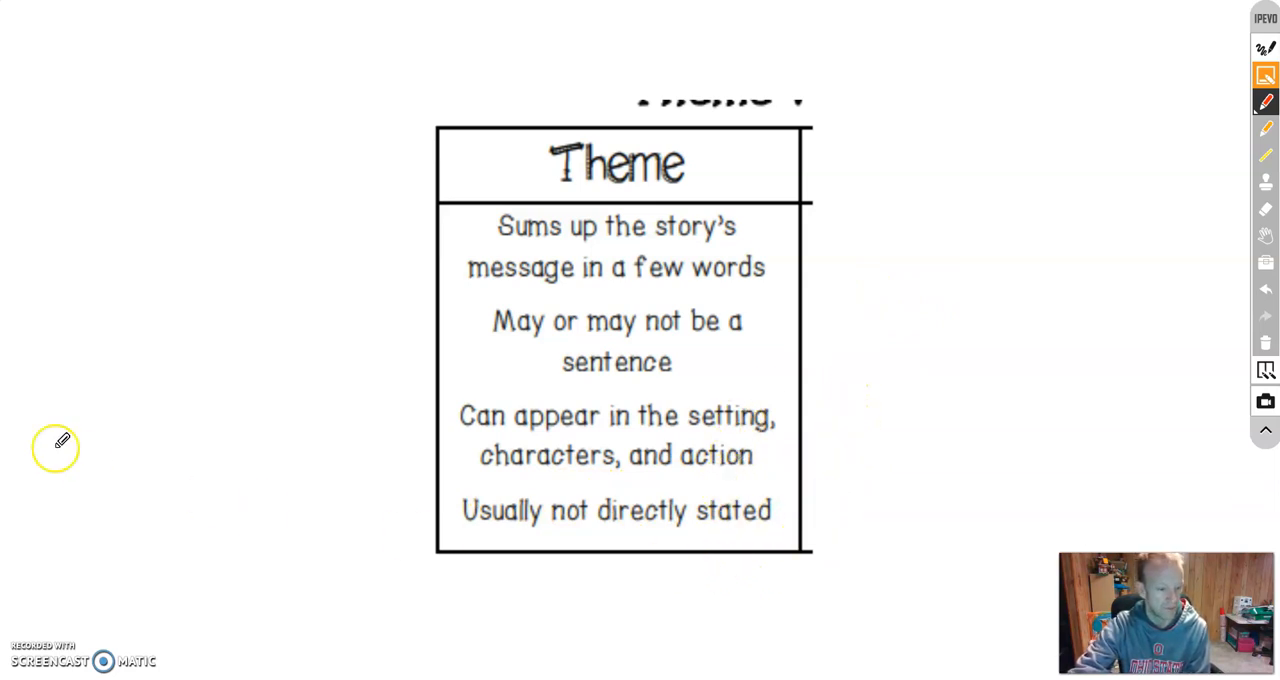